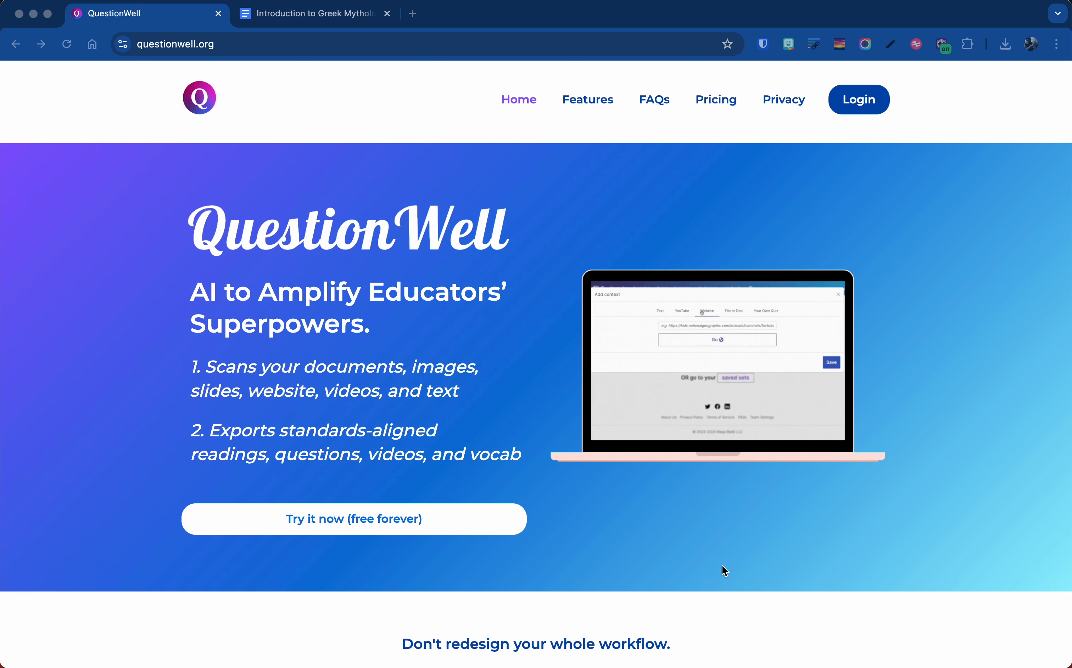
# Return to the Introduction to Greek Mythology doc and dismiss its Publish to the web window.
pyautogui.scroll(-3)
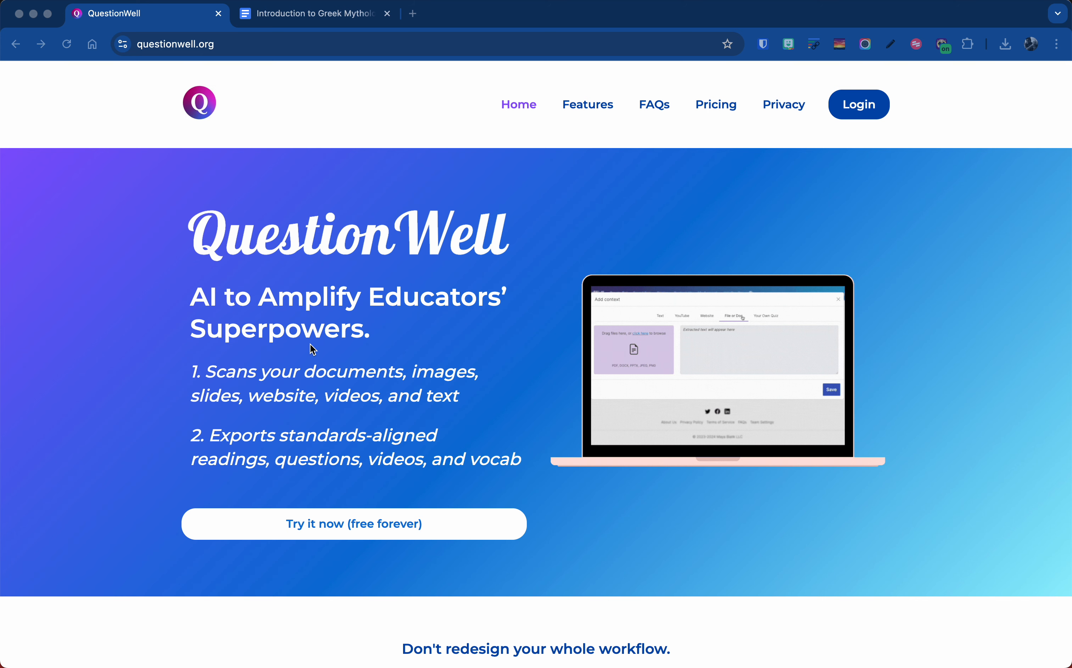
pyautogui.moveTo(298, 274)
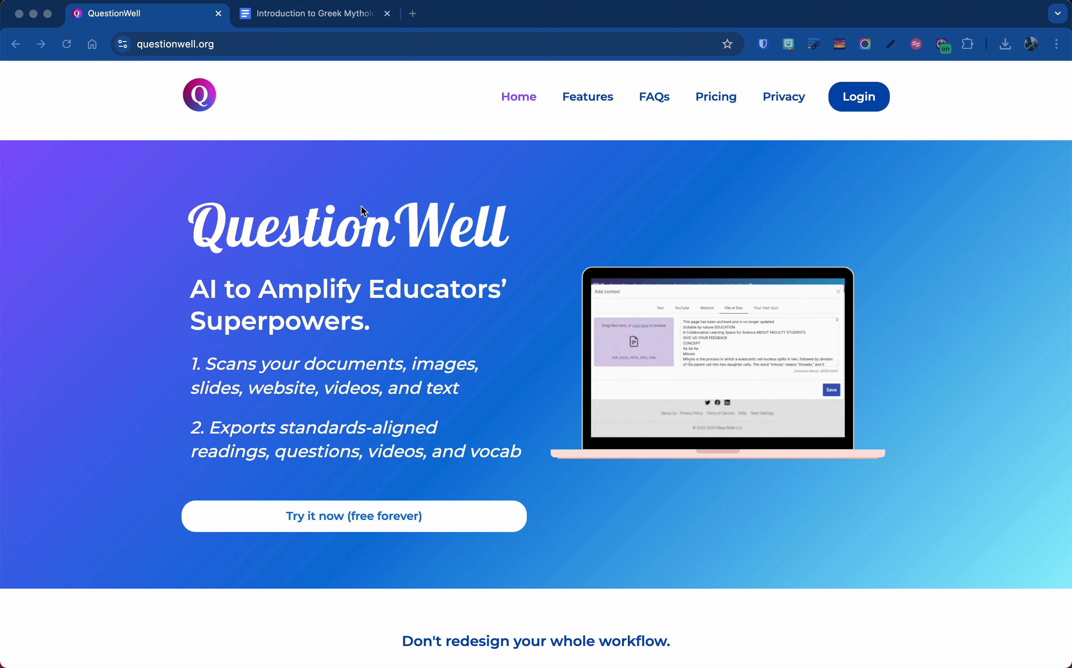
pyautogui.click(315, 13)
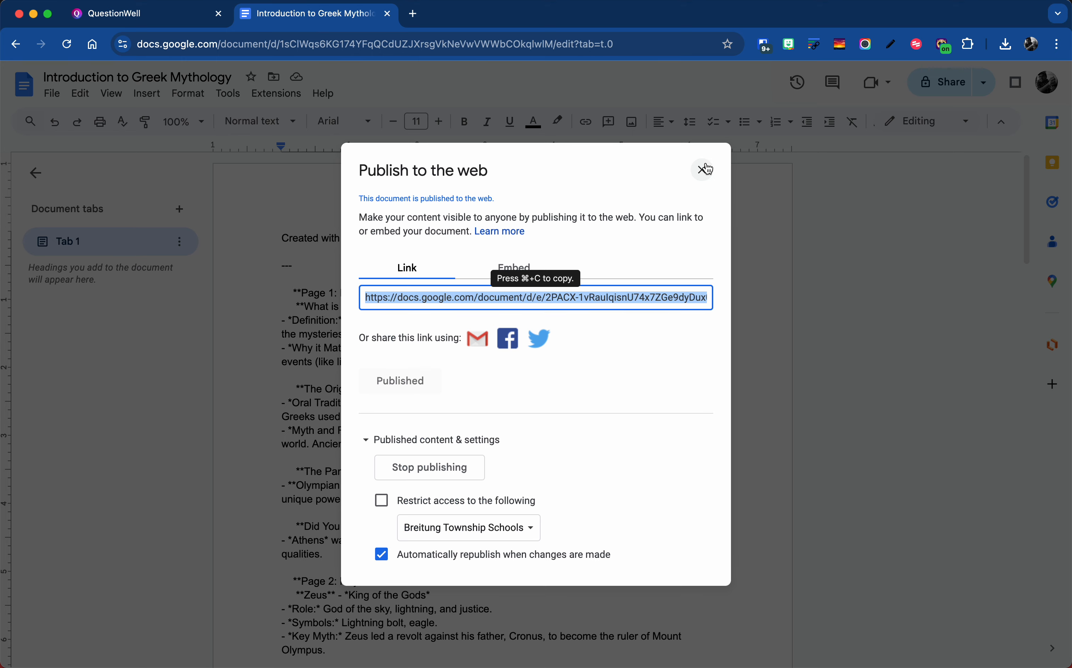
pyautogui.click(704, 168)
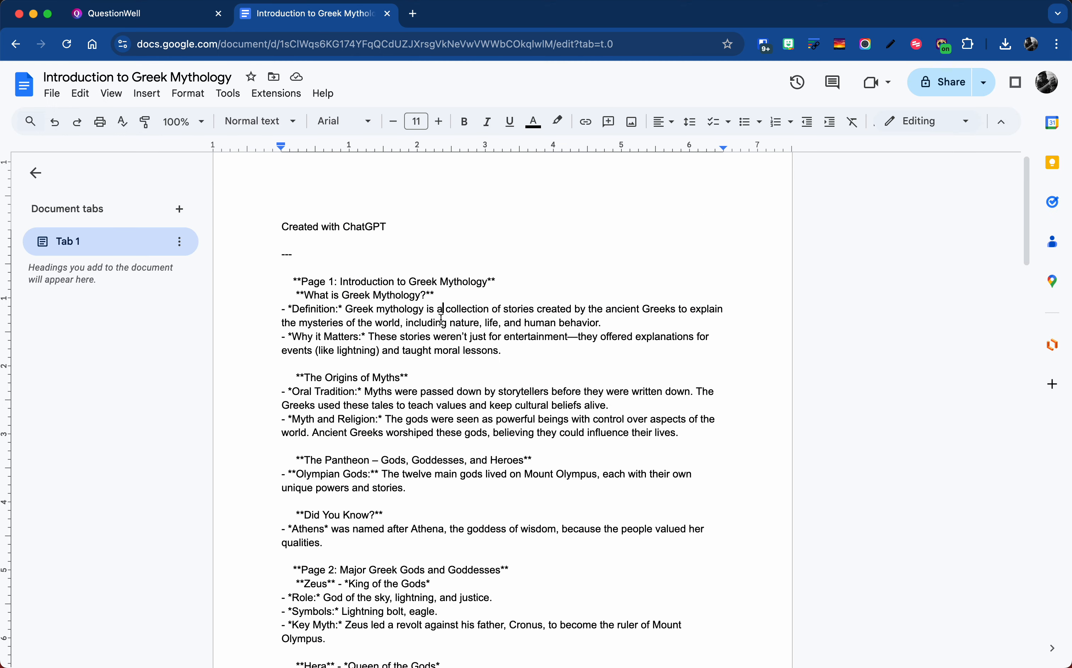
# Scroll through the lesson content and back to the top of the document.
pyautogui.scroll(-3)
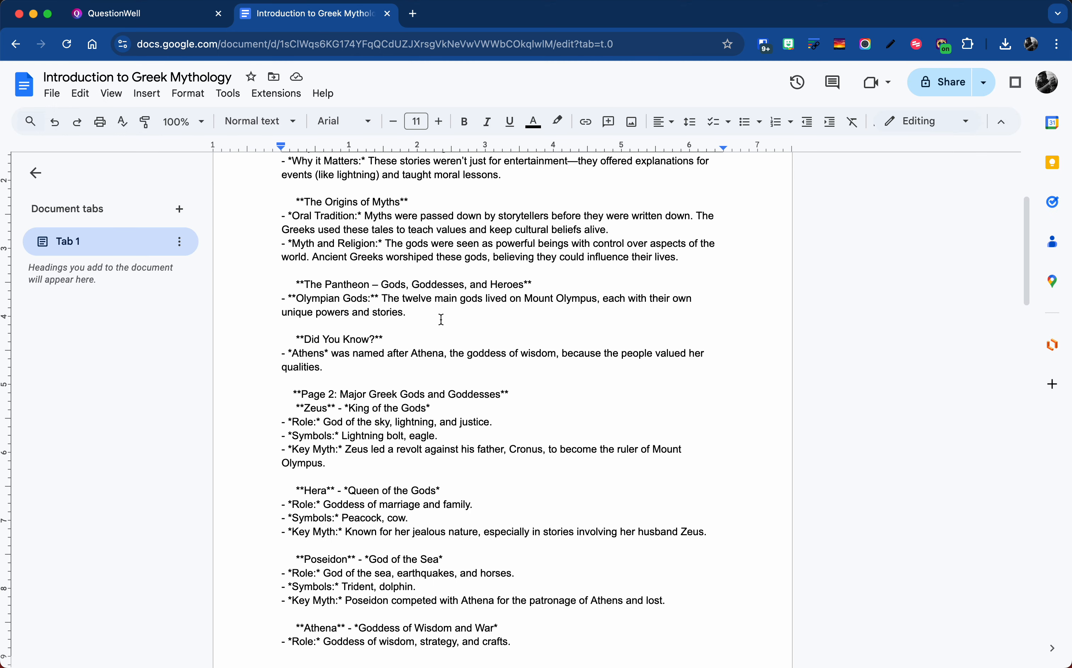
pyautogui.scroll(-3)
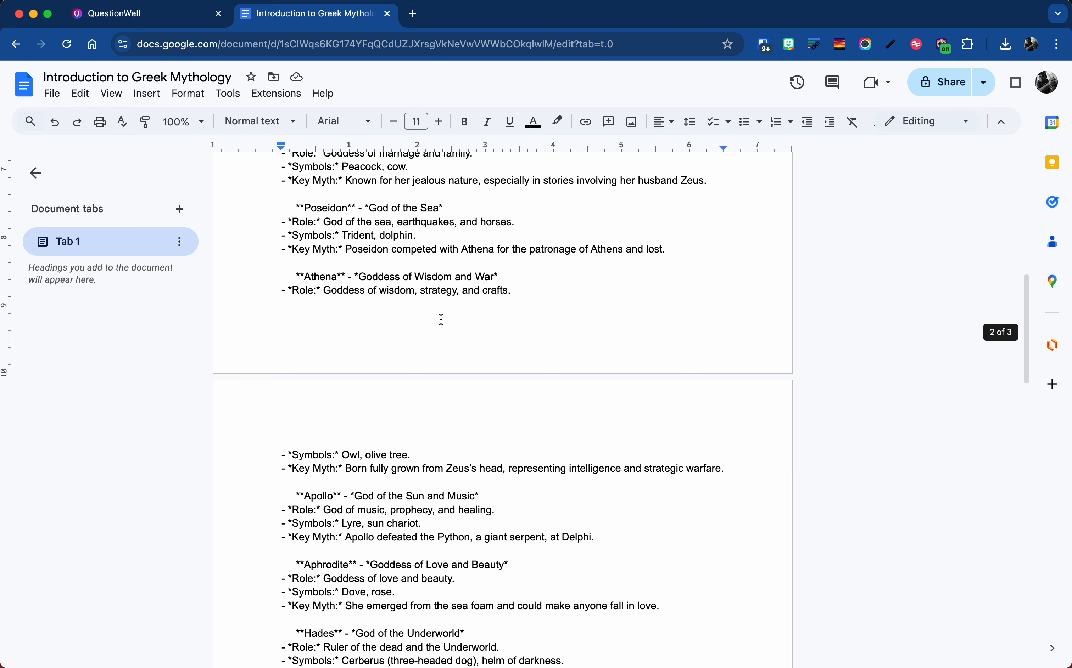
pyautogui.scroll(3)
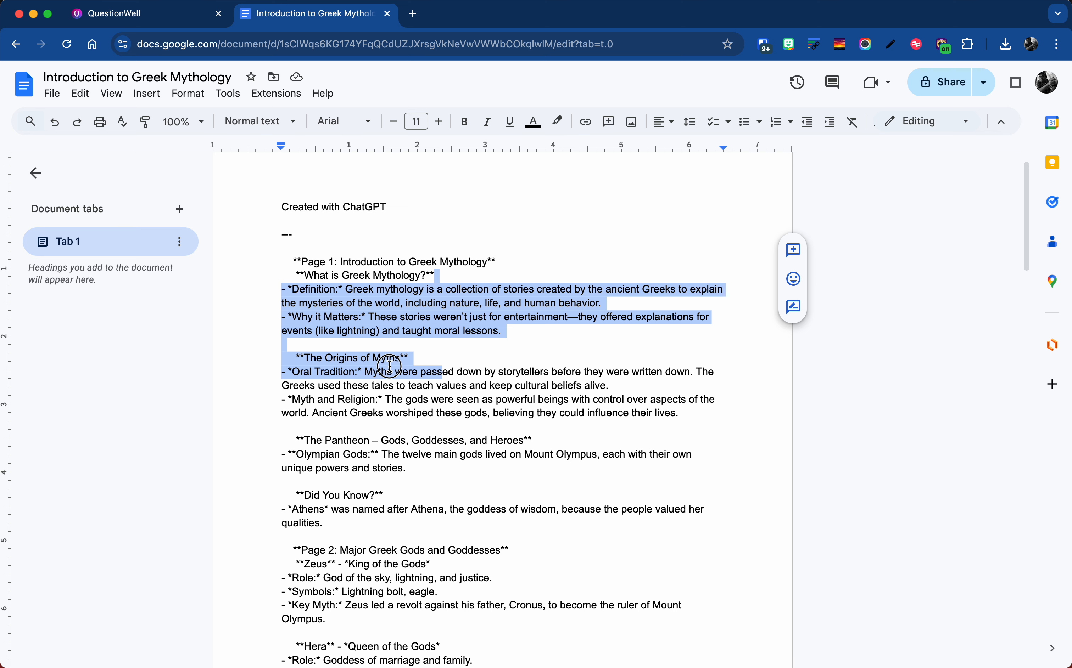
pyautogui.scroll(-3)
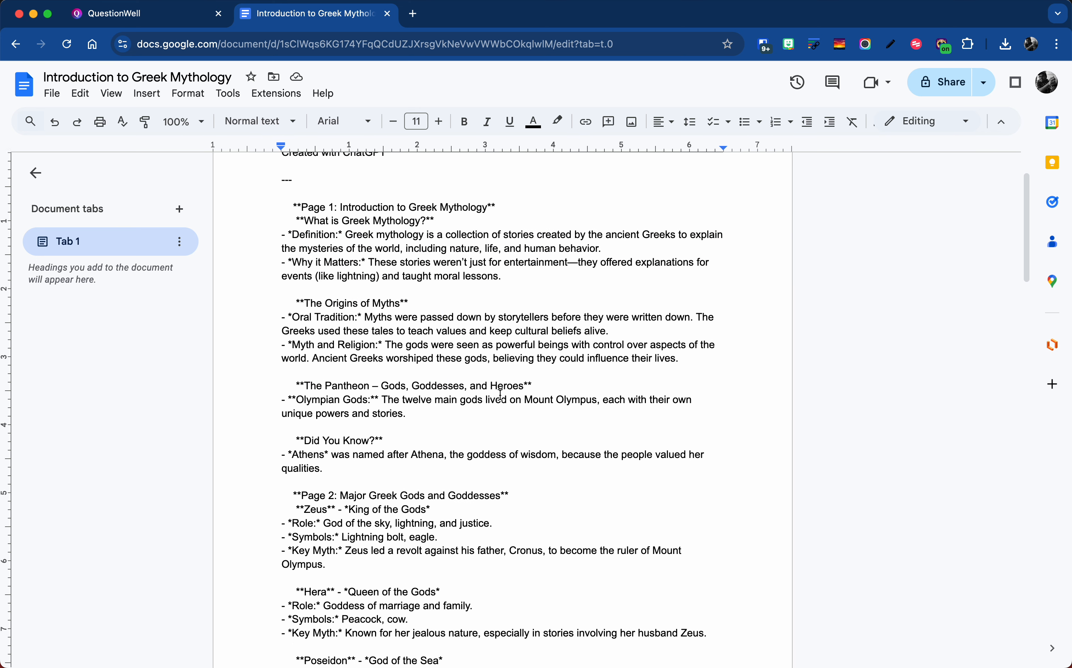
pyautogui.scroll(3)
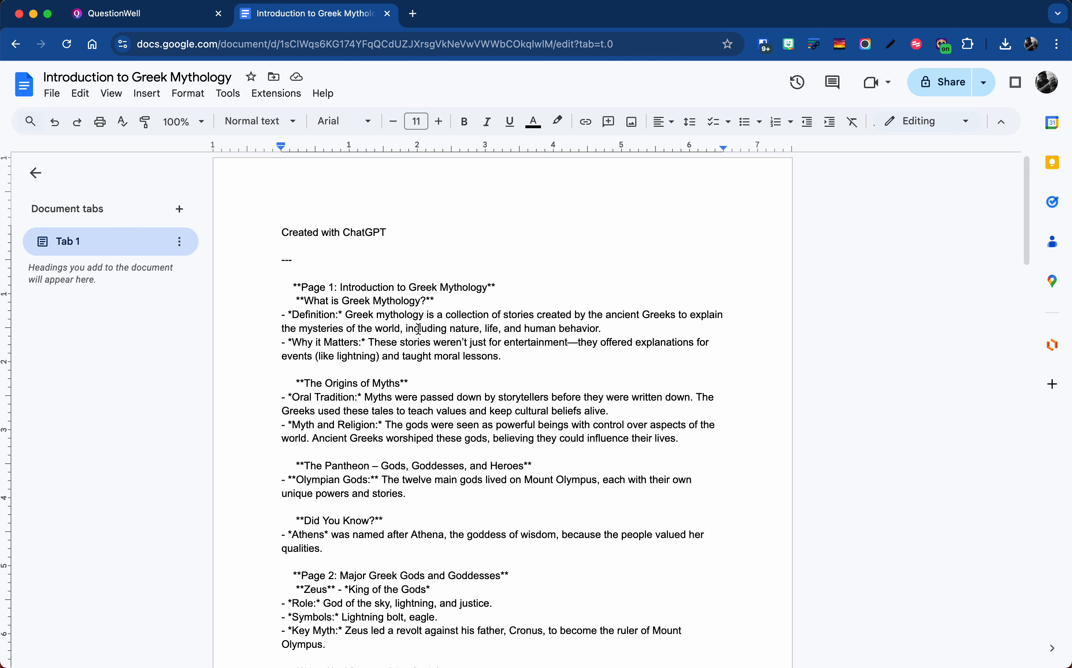
# Log in to QuestionWell to reach the Create Set form.
pyautogui.click(109, 13)
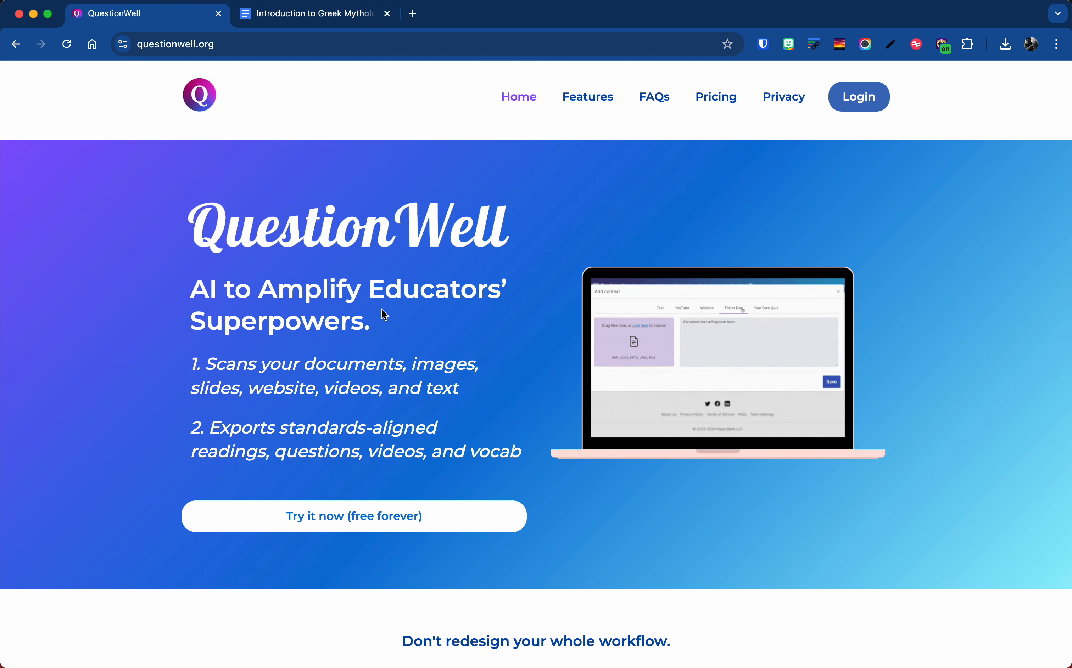
pyautogui.moveTo(875, 113)
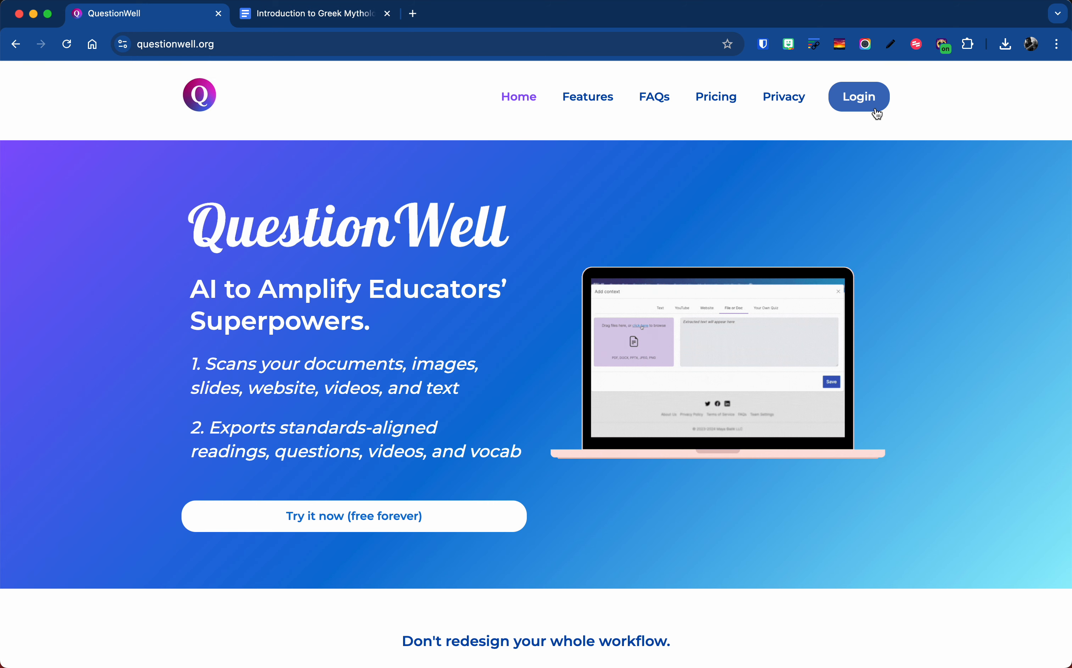
pyautogui.click(858, 96)
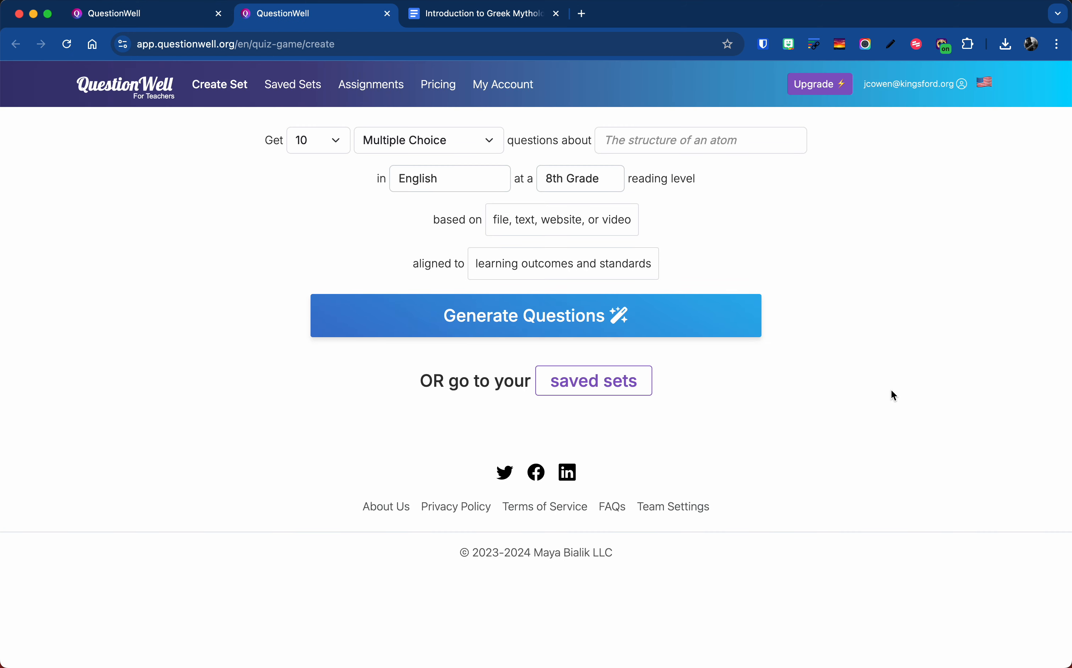
pyautogui.moveTo(869, 290)
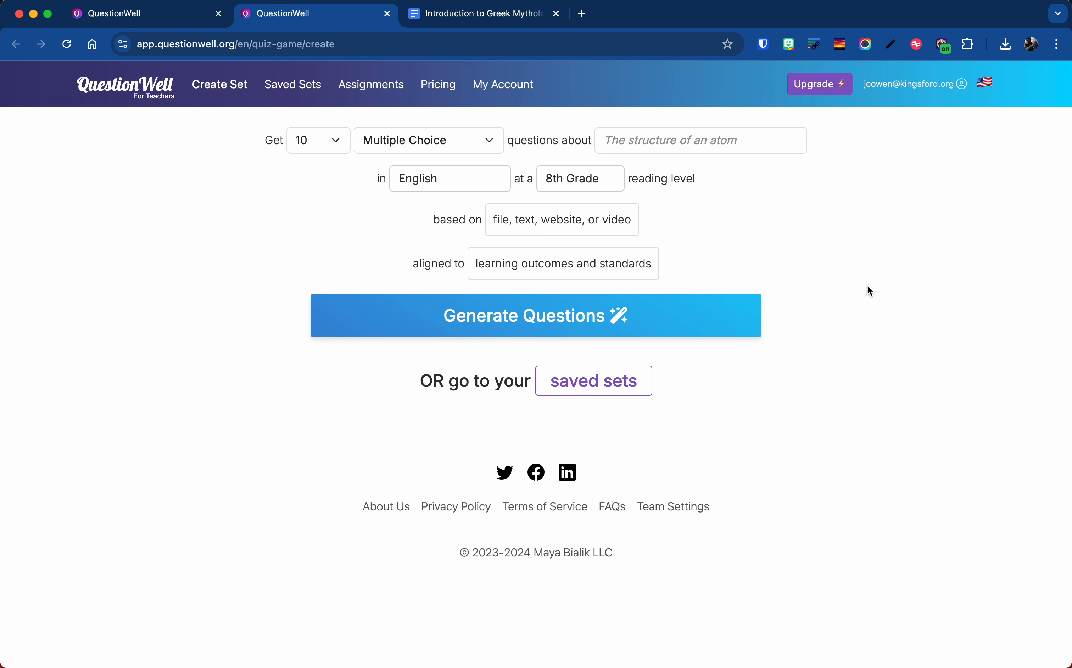
pyautogui.moveTo(775, 246)
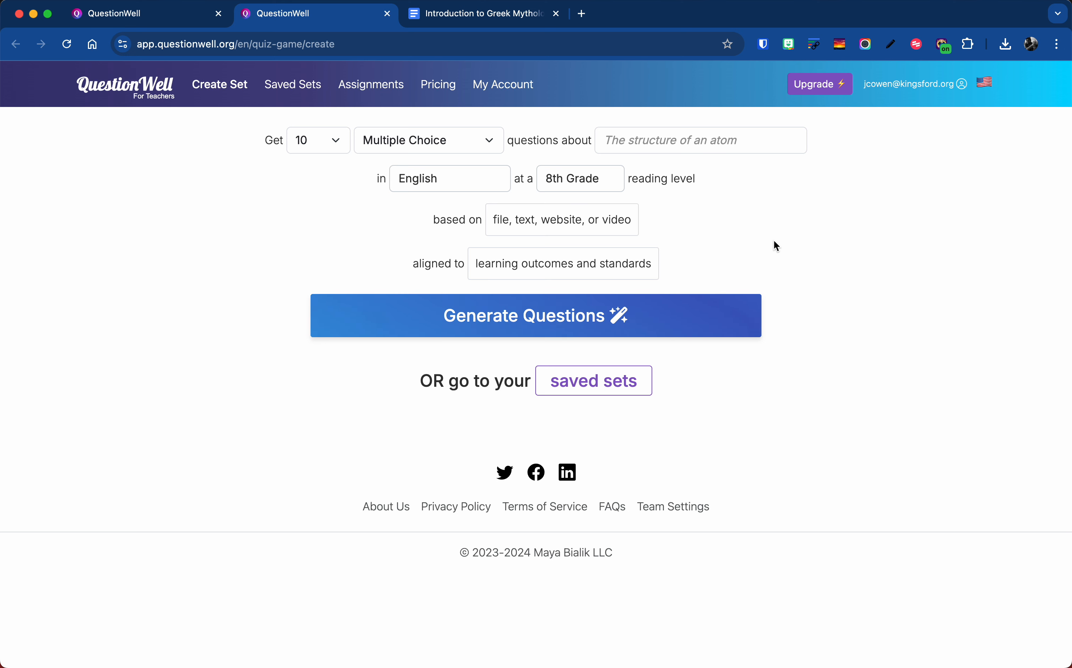
pyautogui.moveTo(251, 151)
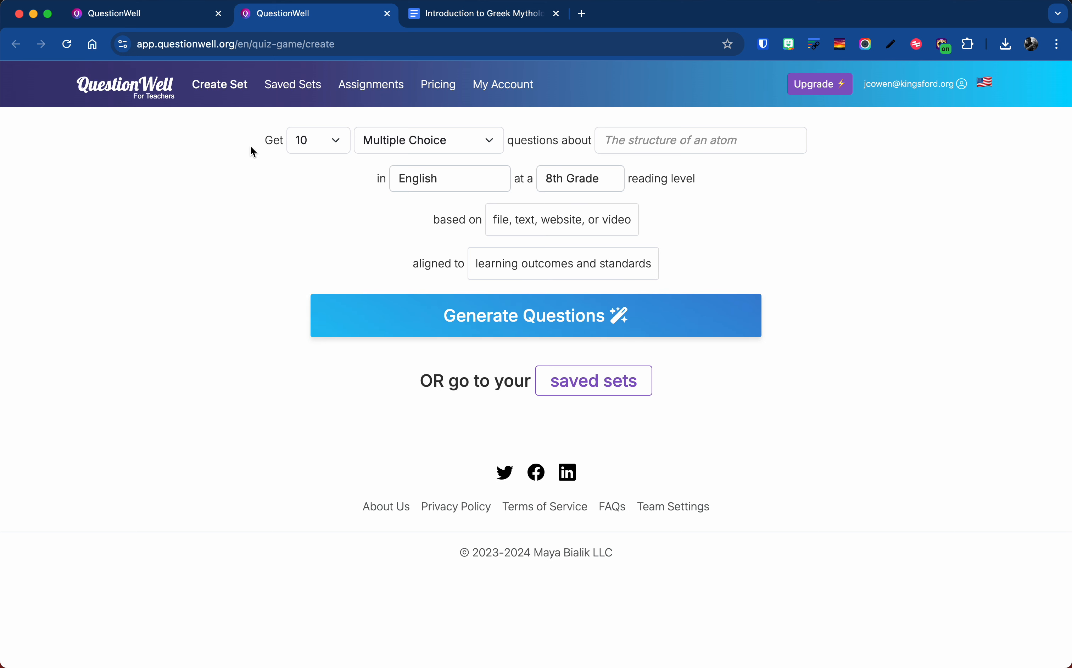
pyautogui.moveTo(317, 149)
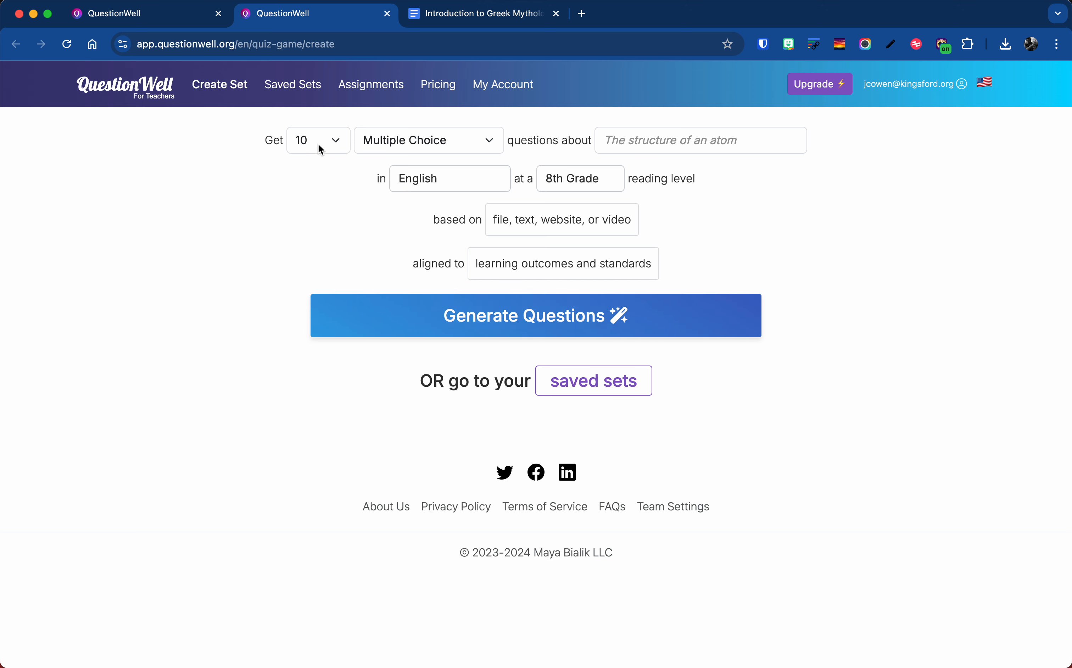
pyautogui.click(316, 140)
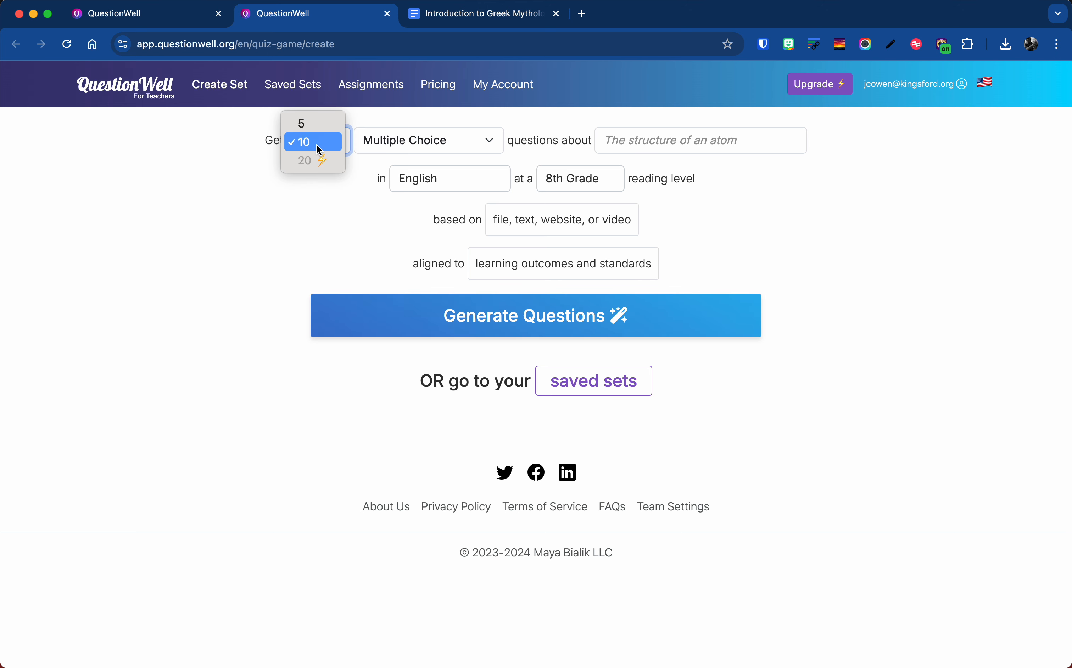
pyautogui.moveTo(326, 181)
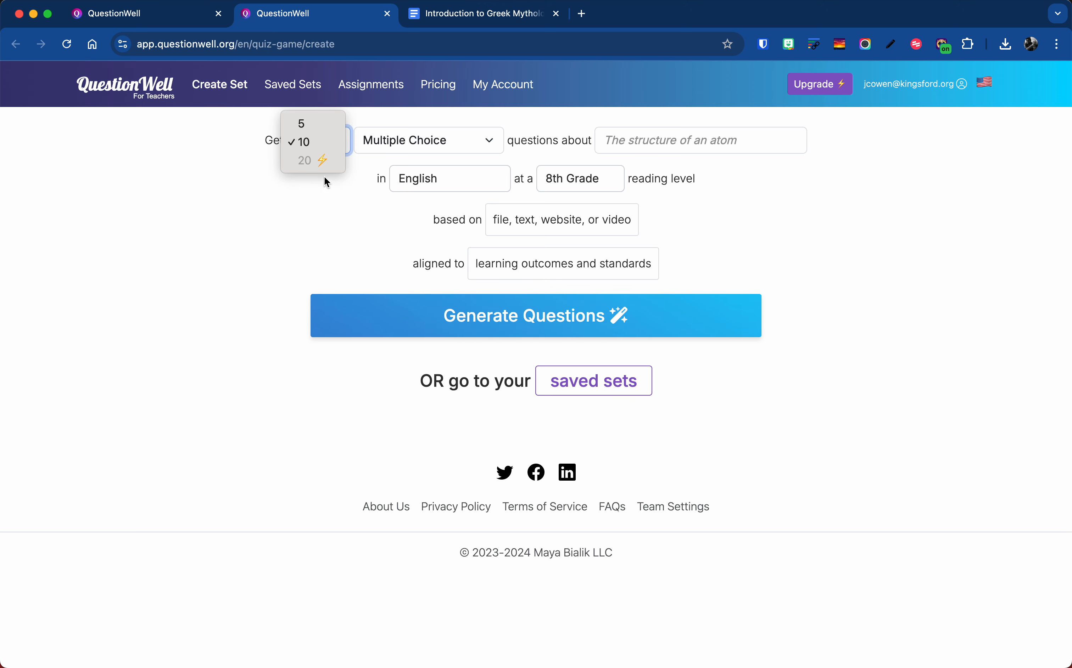
pyautogui.click(301, 141)
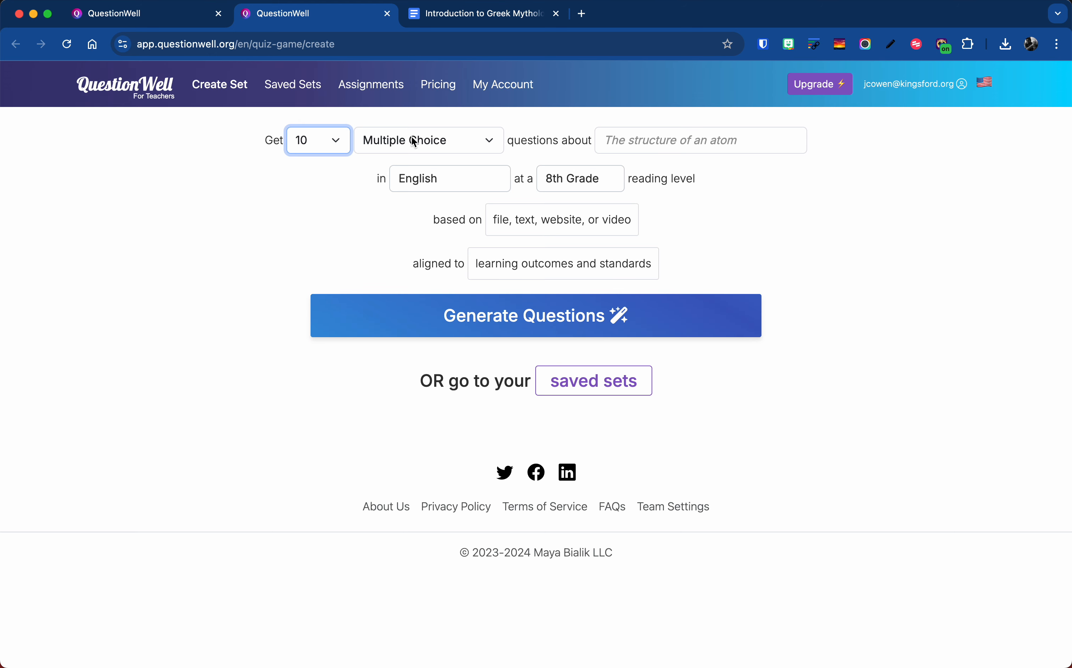
pyautogui.click(427, 140)
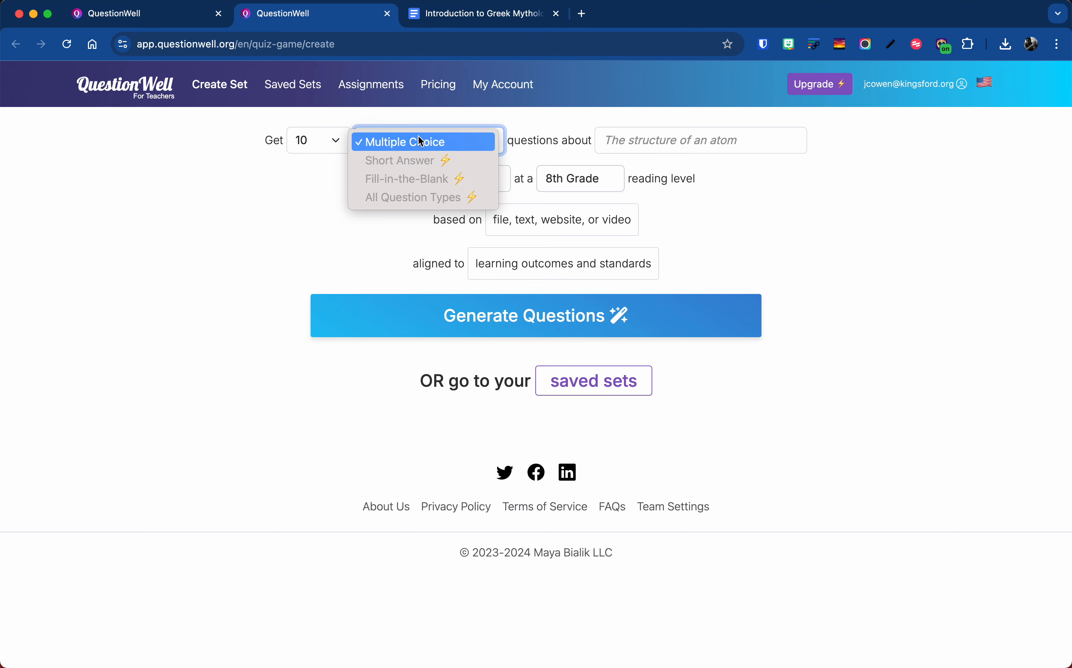
pyautogui.moveTo(417, 166)
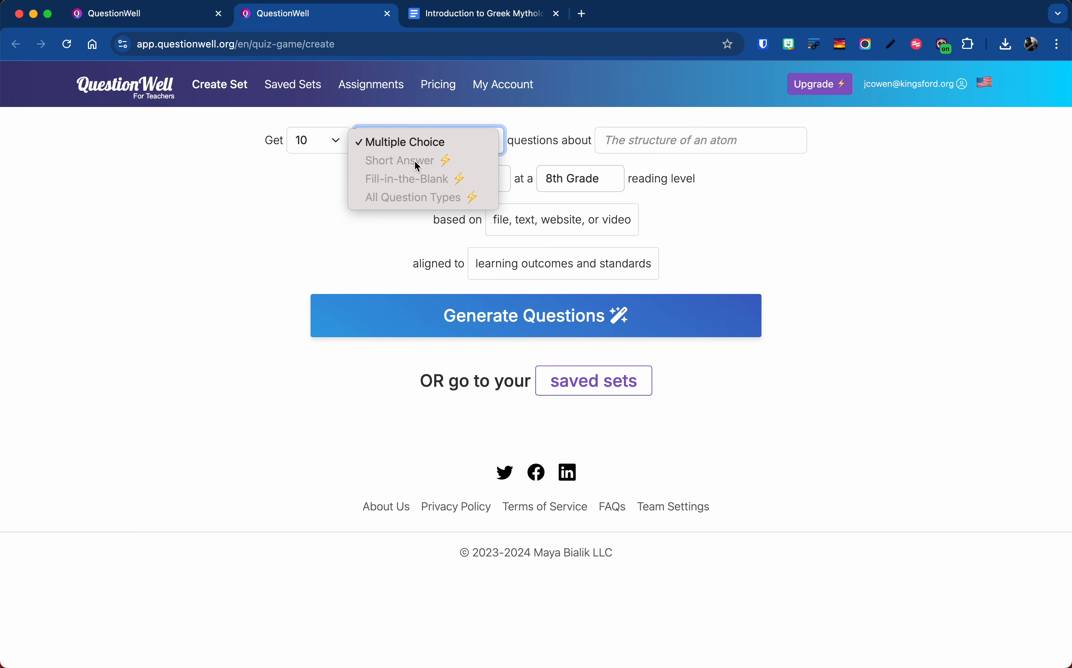
pyautogui.moveTo(396, 162)
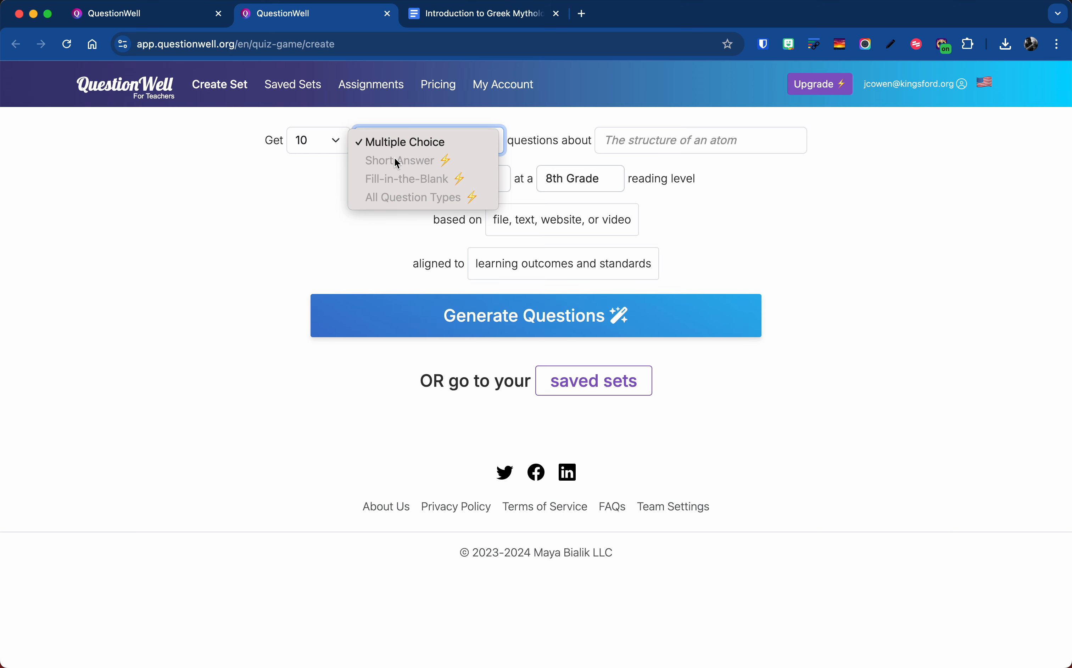
pyautogui.moveTo(409, 168)
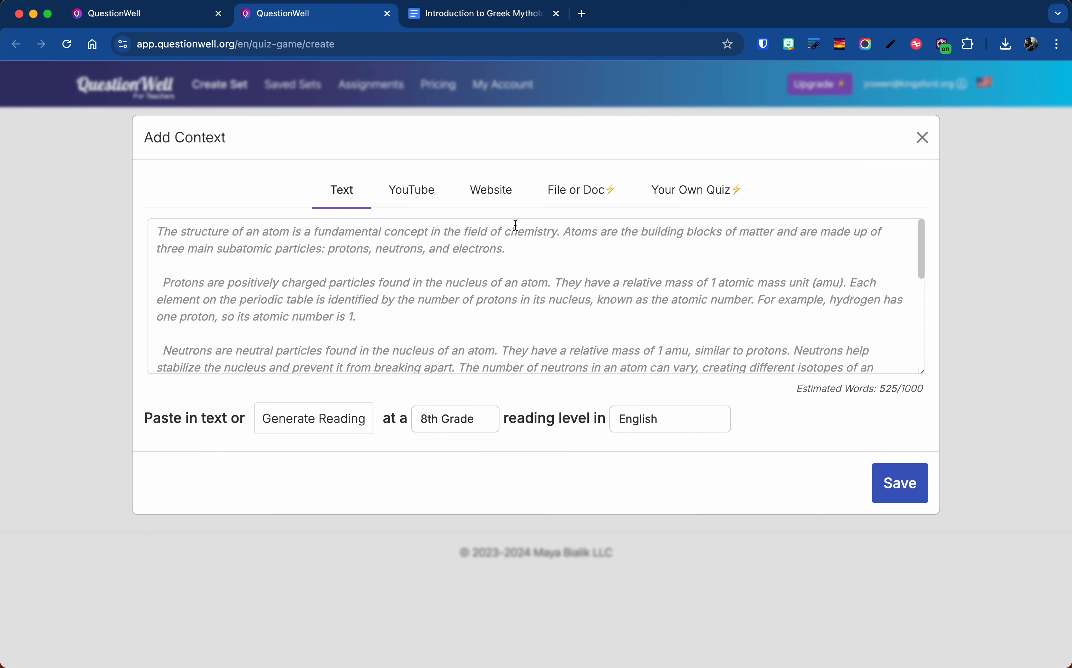
pyautogui.moveTo(355, 345)
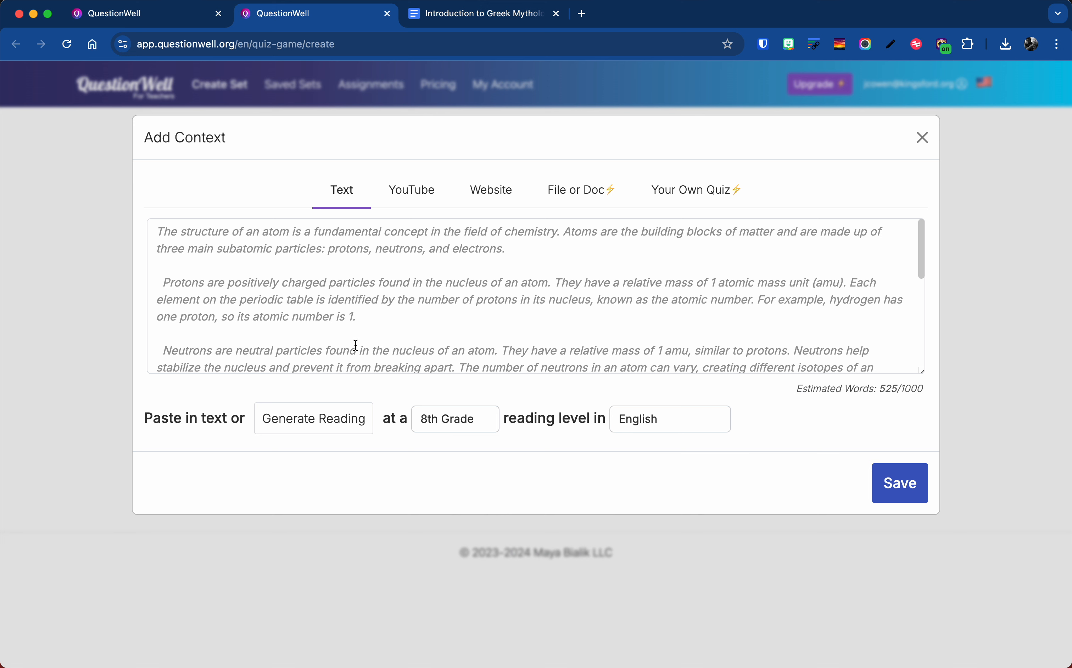
pyautogui.moveTo(895, 389)
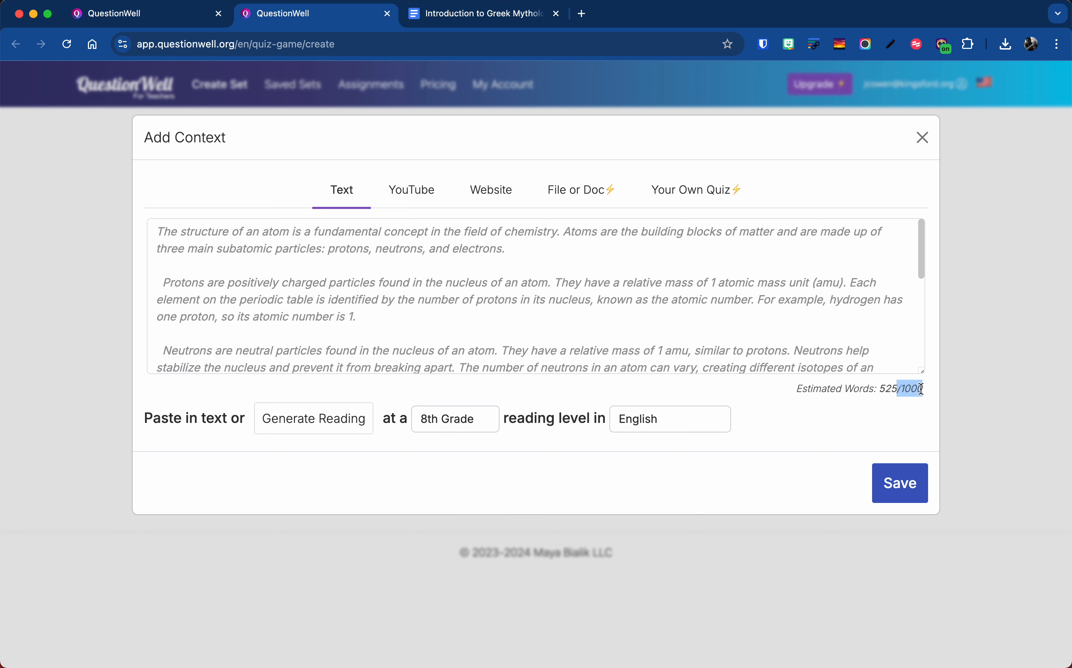
pyautogui.moveTo(458, 227)
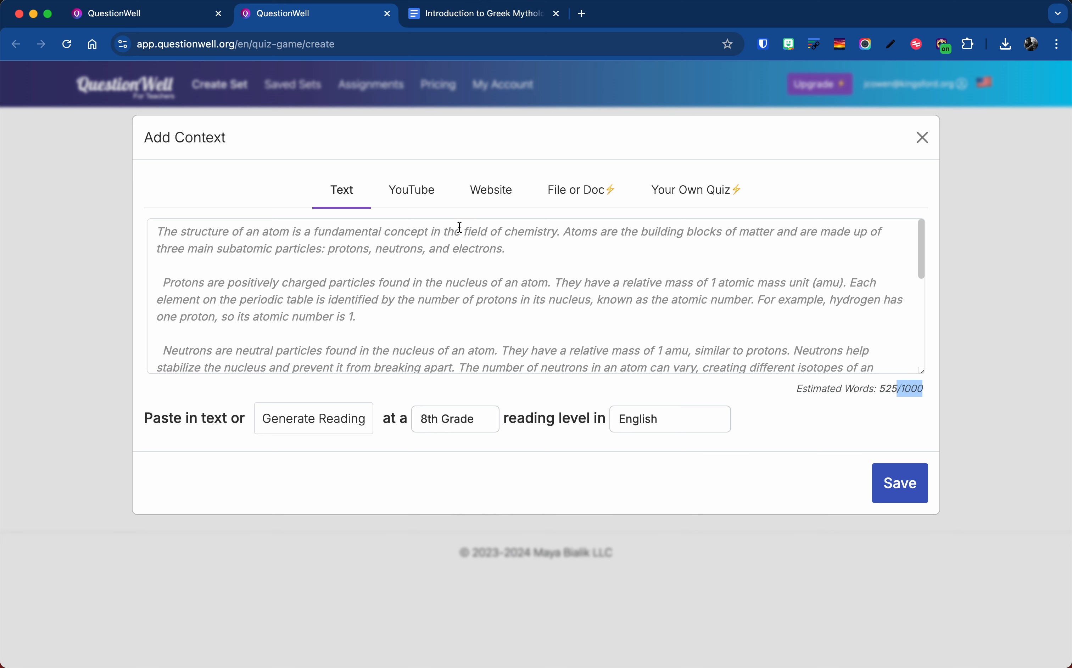
pyautogui.moveTo(489, 196)
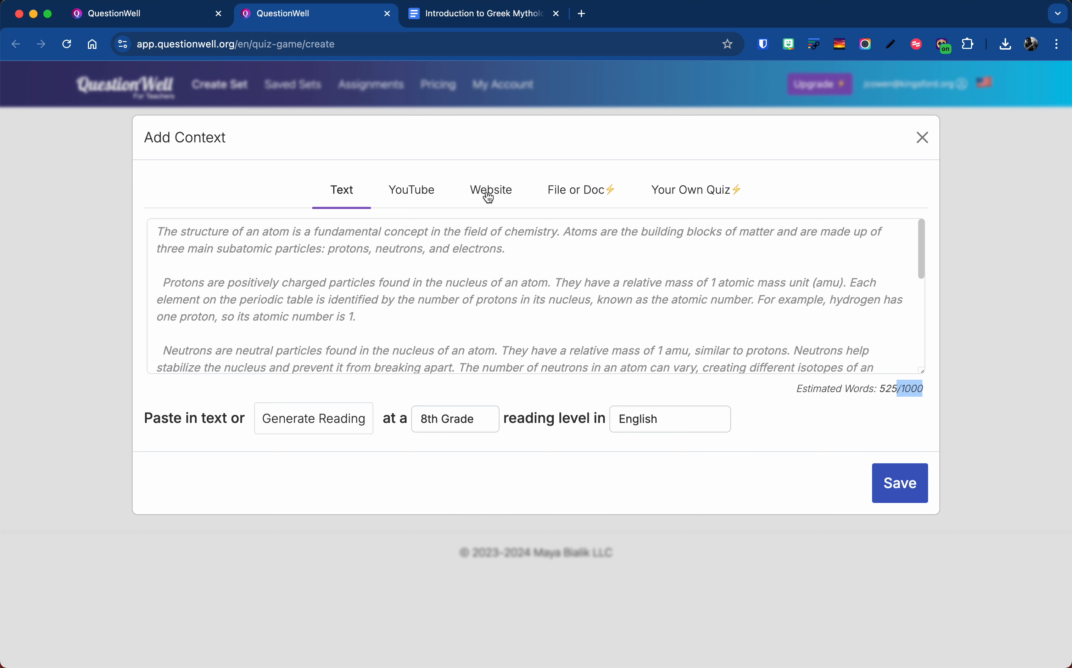
pyautogui.moveTo(607, 199)
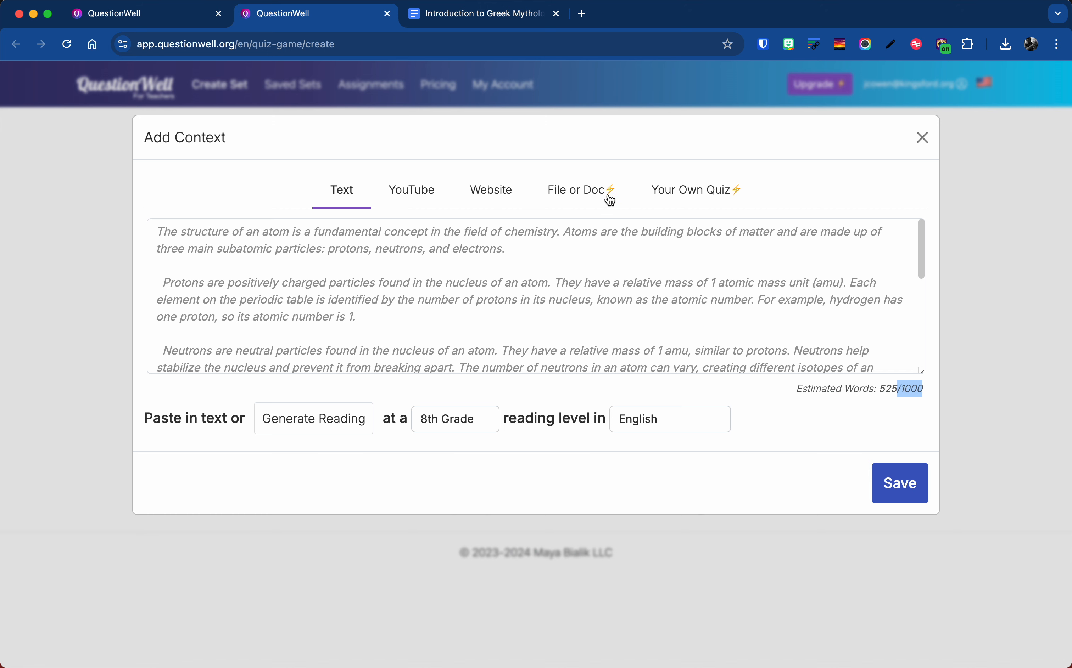
# Review the Your Own Quiz import option, then choose Website as the context source.
pyautogui.click(693, 190)
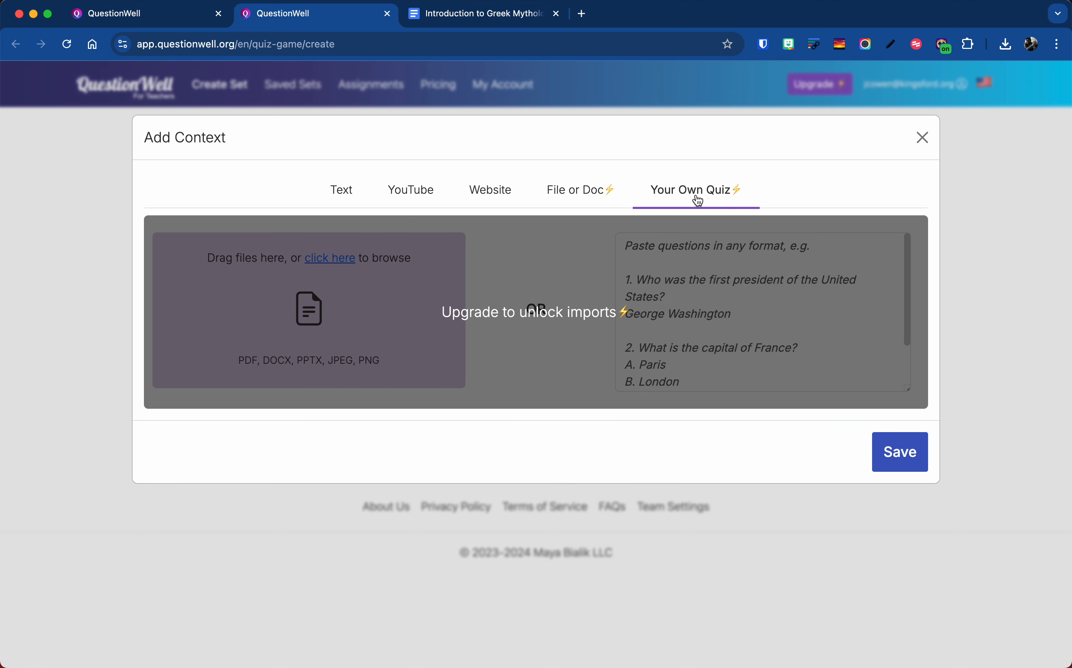
pyautogui.moveTo(498, 190)
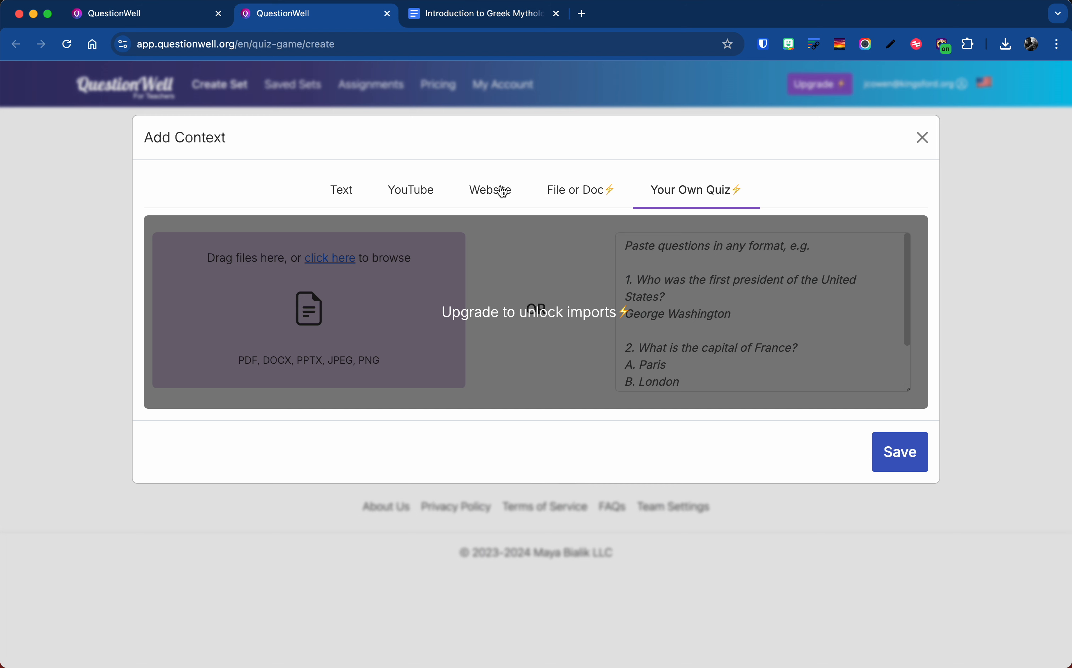
pyautogui.click(489, 190)
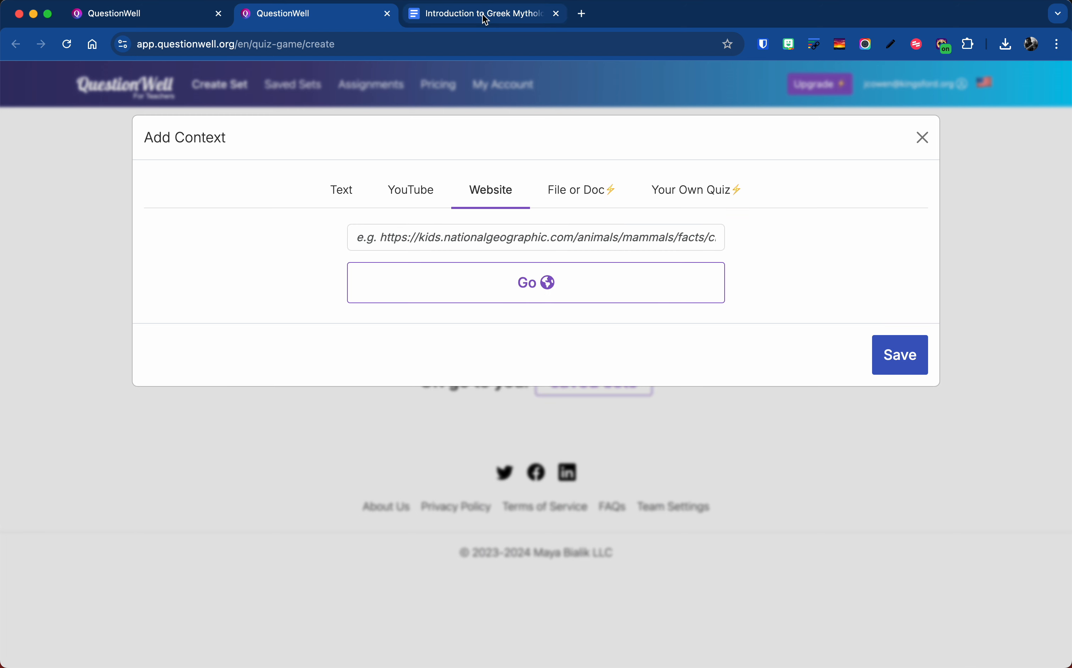
# Bring up the Greek Mythology doc's Publish to the web settings via File > Share.
pyautogui.click(483, 14)
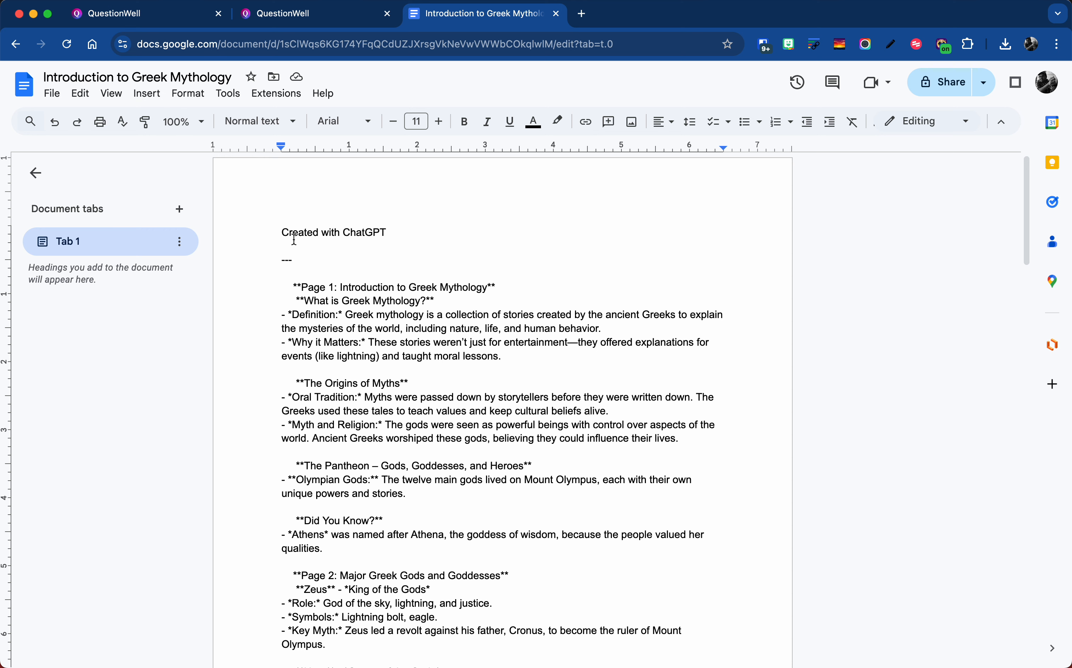
pyautogui.click(52, 93)
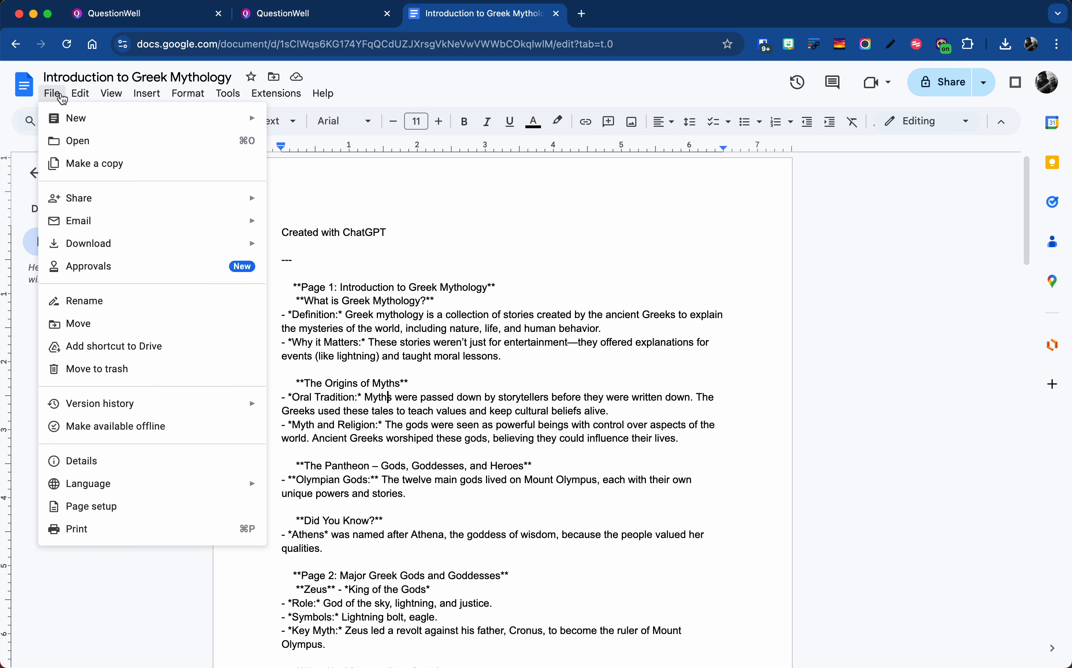
pyautogui.moveTo(89, 266)
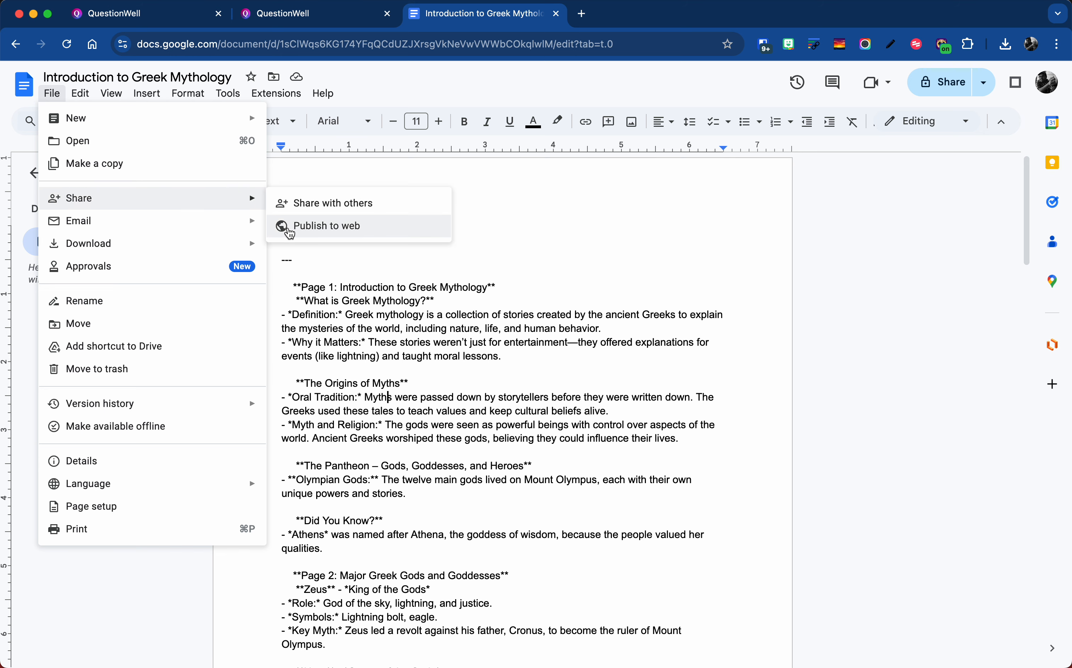
pyautogui.click(326, 225)
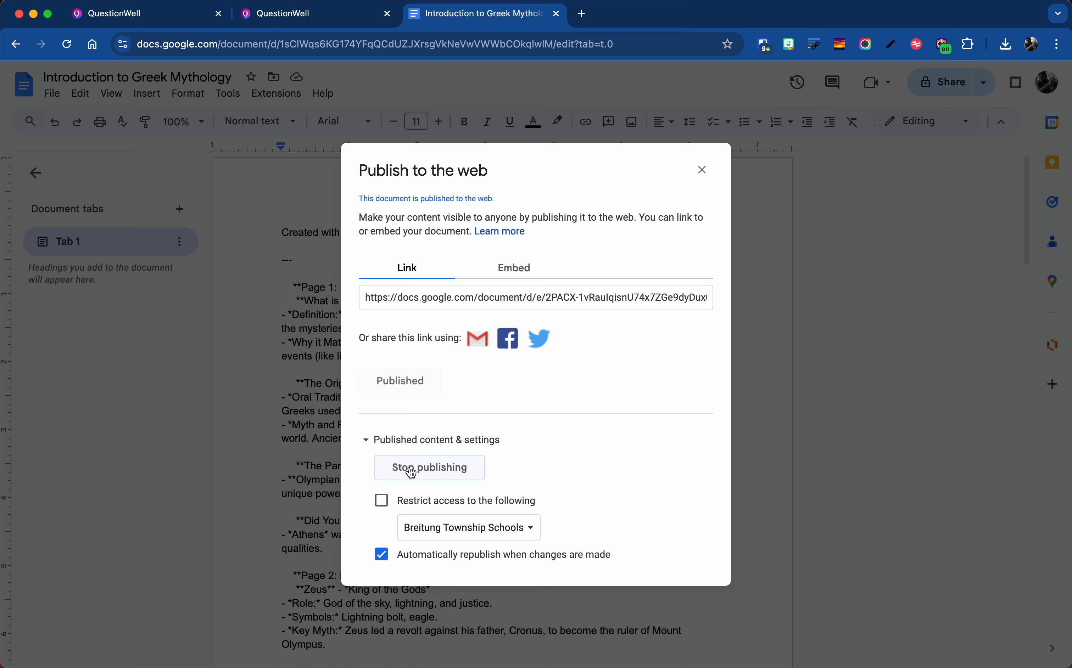
pyautogui.moveTo(392, 348)
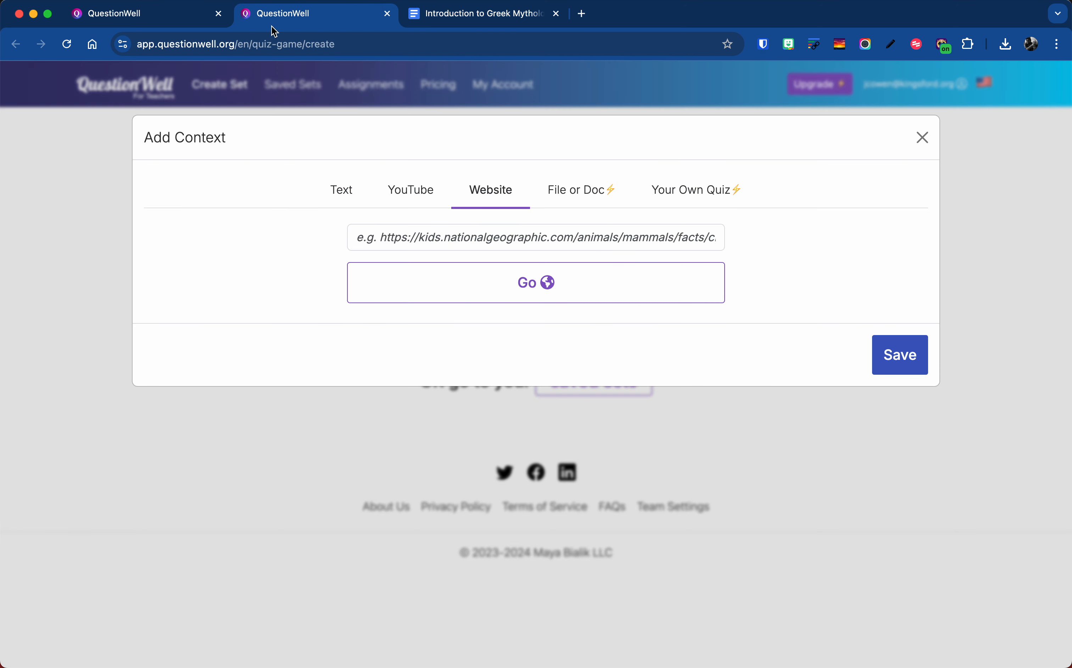
# Import the doc's text from its published /pub link, review it, and save it as context.
pyautogui.write('yjTP59HG2NTkkaXK6iFfUnT5bcwBO-90Um-EZf1fcOjkapsAE9/pub')
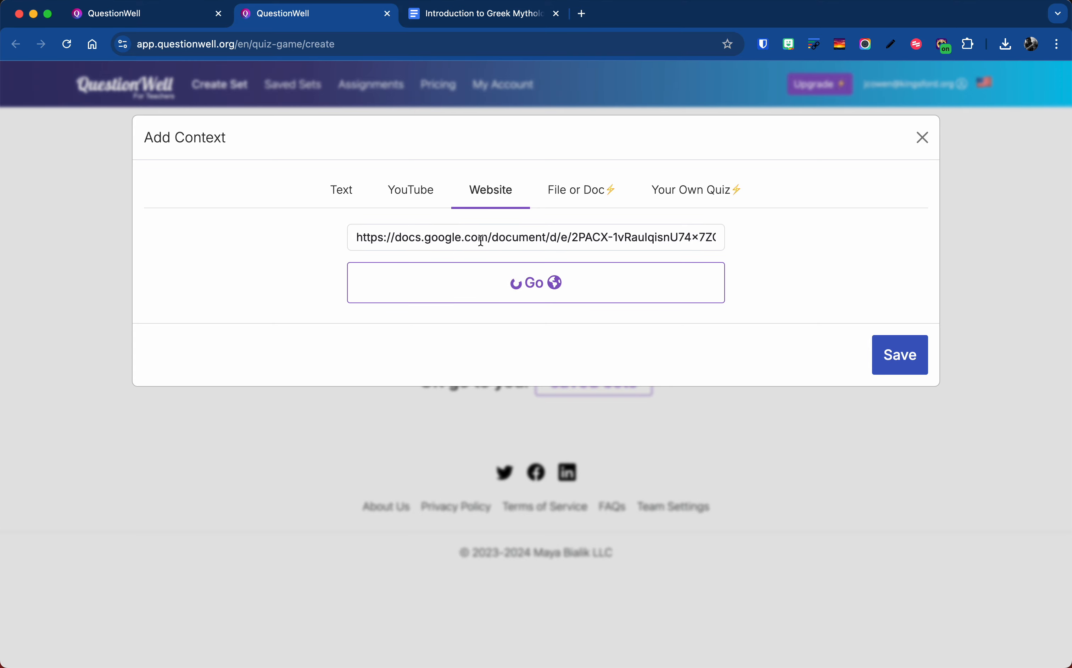
pyautogui.click(535, 282)
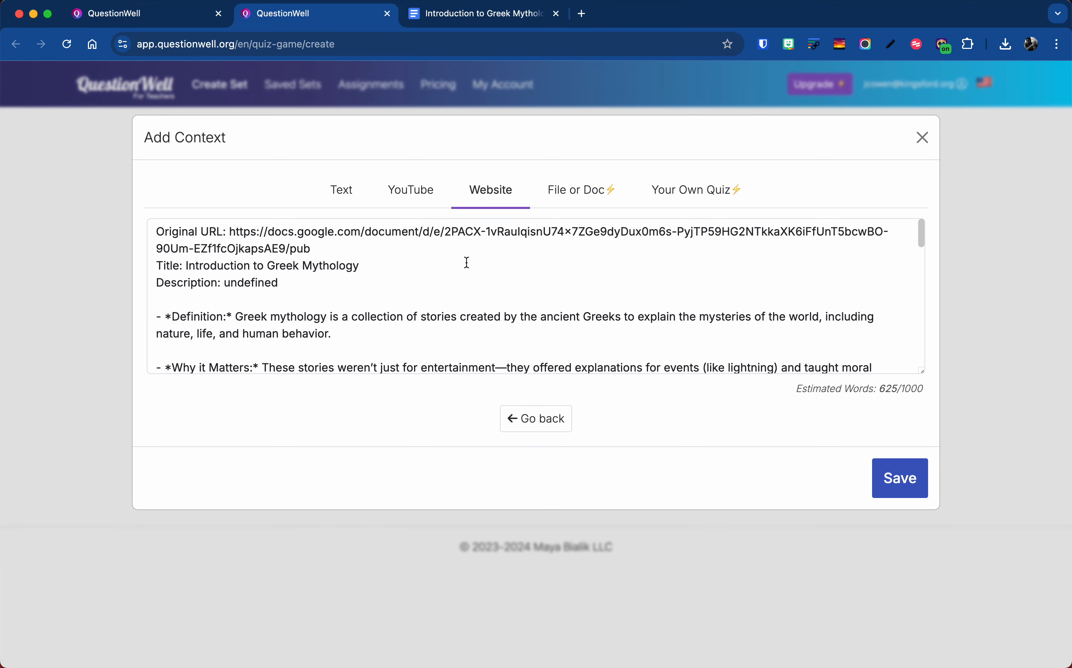
pyautogui.moveTo(524, 286)
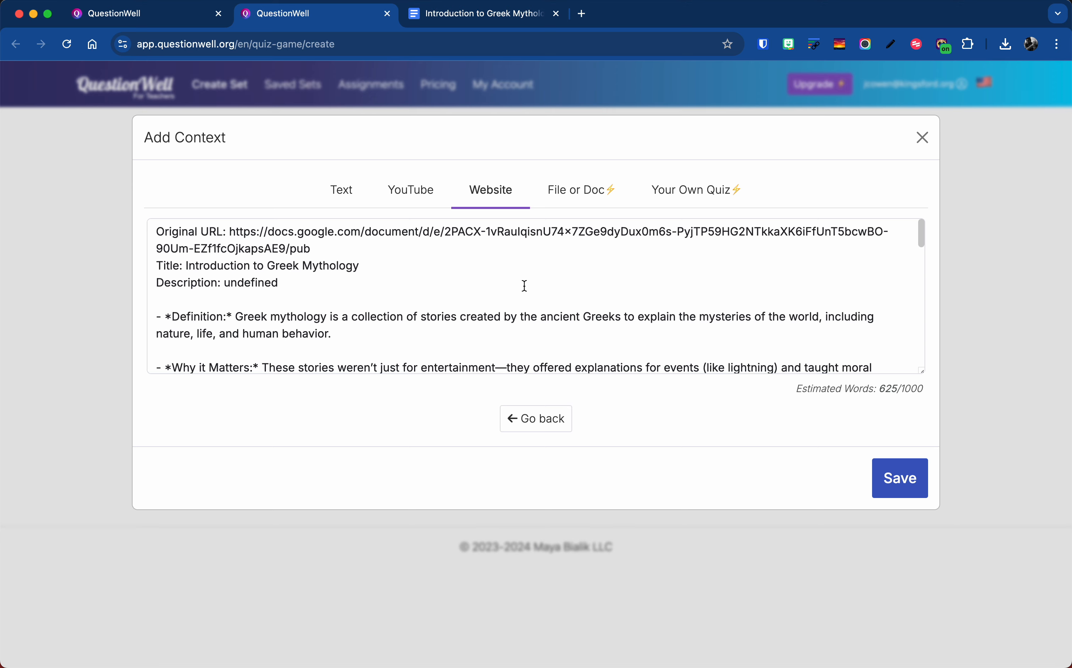
pyautogui.scroll(-3)
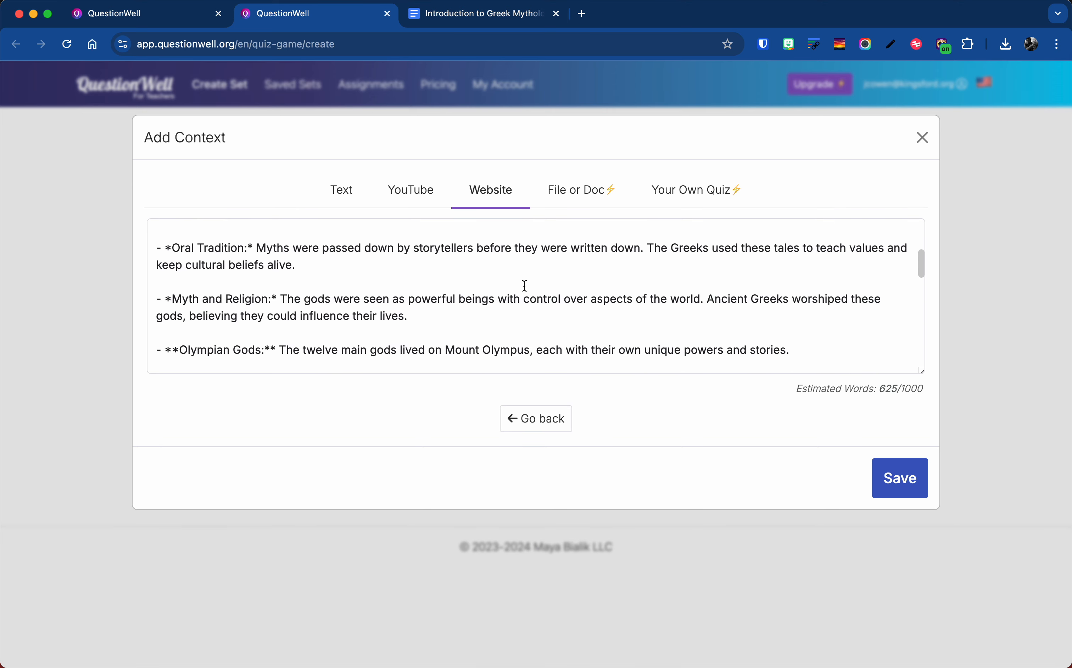
pyautogui.scroll(3)
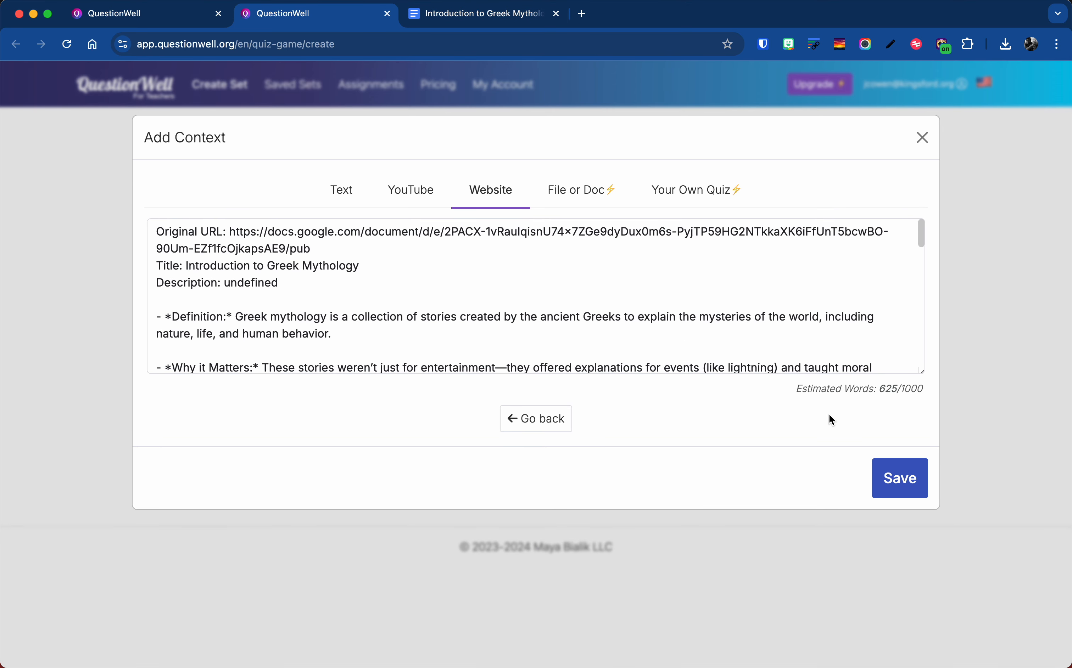
pyautogui.click(898, 478)
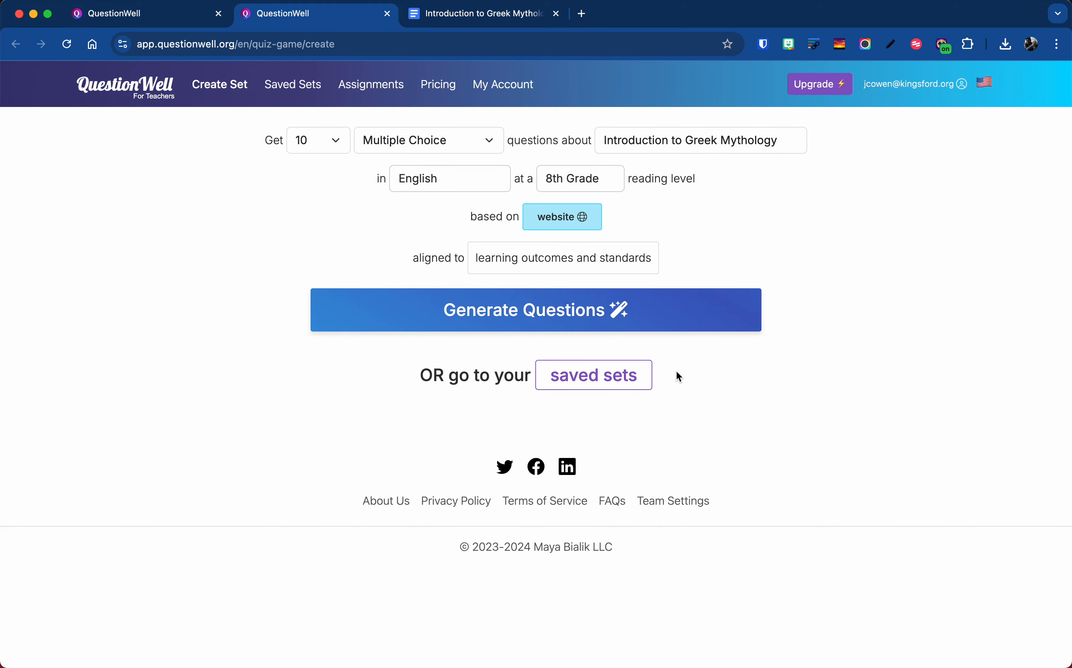
pyautogui.moveTo(571, 320)
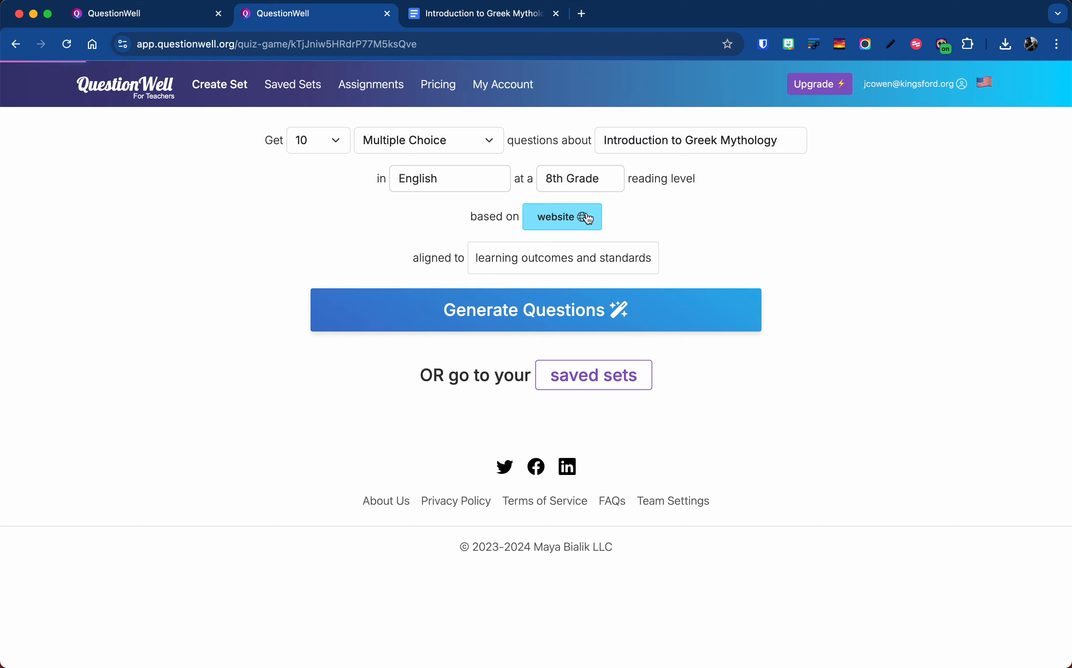
# Review the generated student reading and the first comprehension question.
pyautogui.click(534, 310)
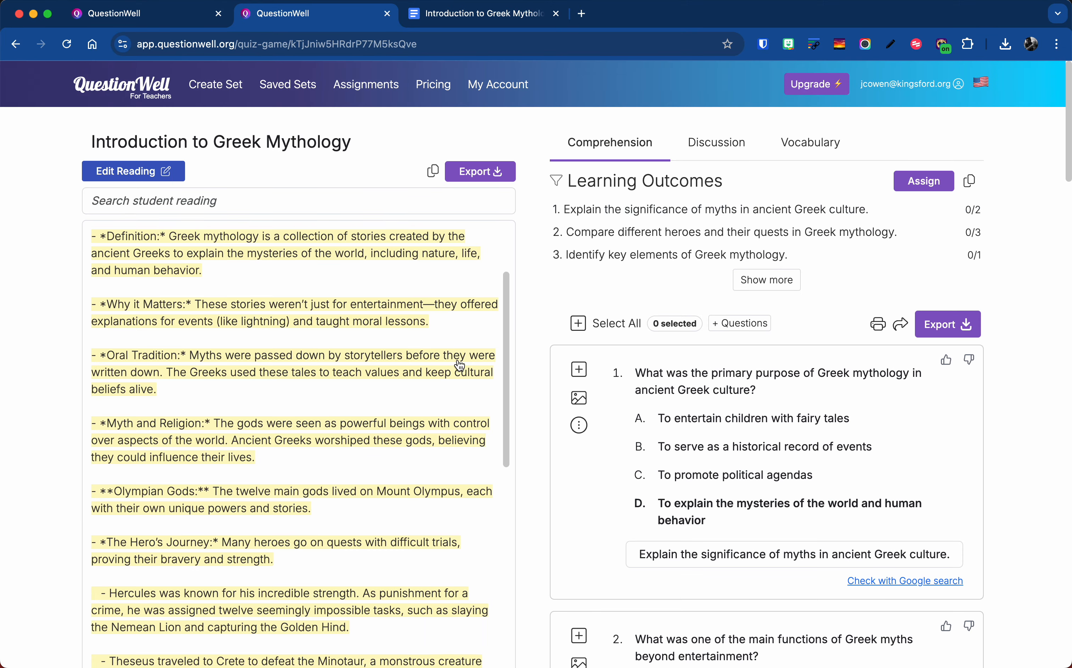
pyautogui.scroll(-3)
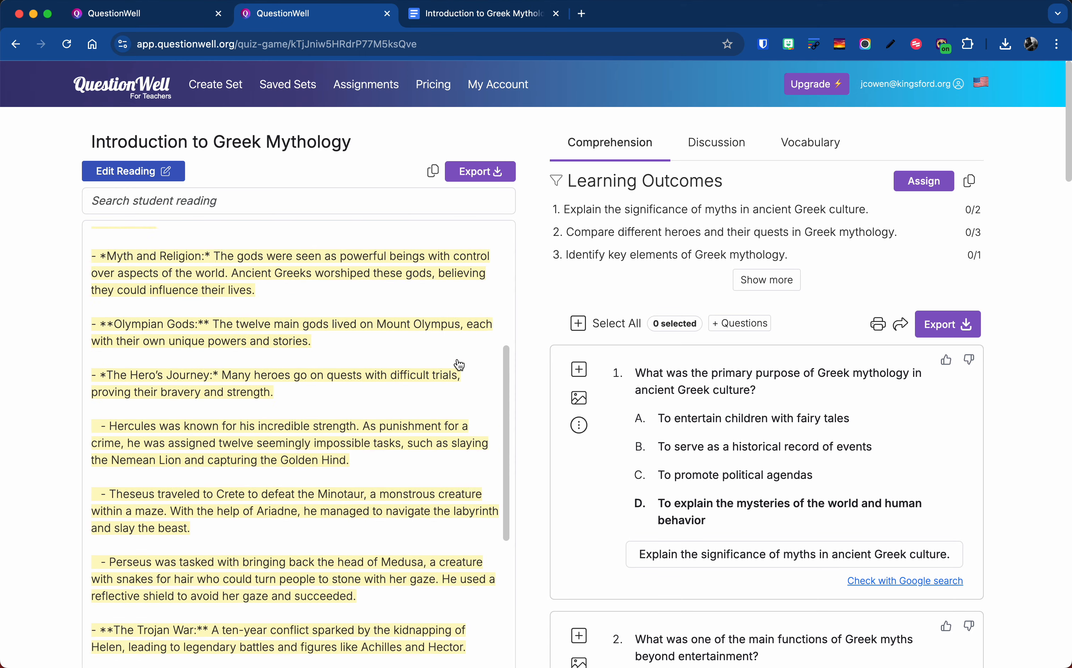
pyautogui.scroll(3)
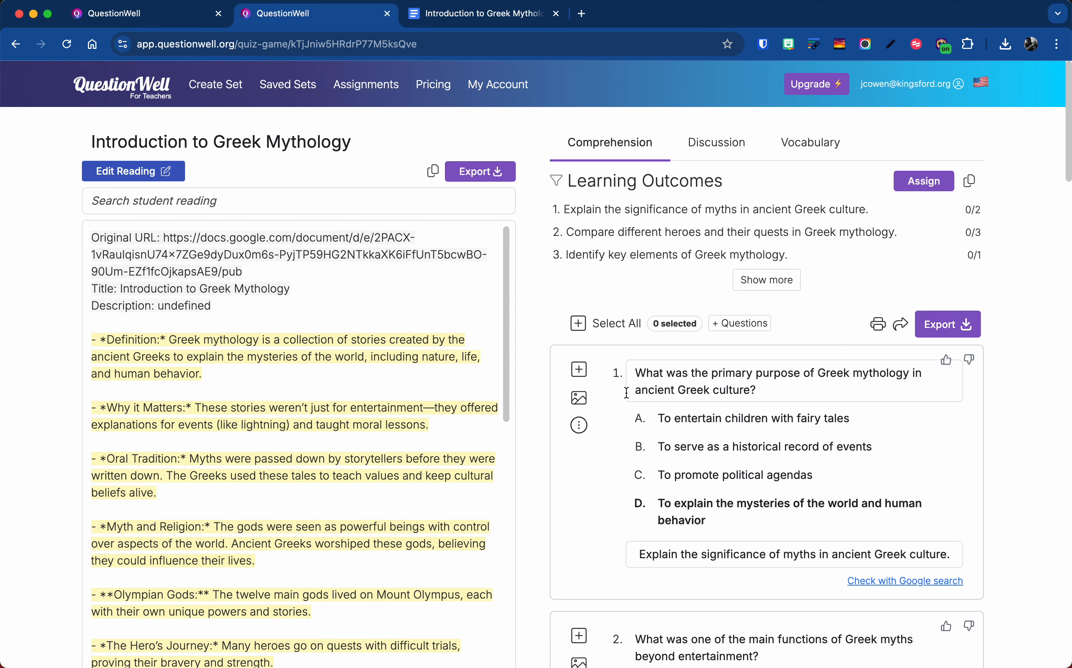
pyautogui.scroll(-3)
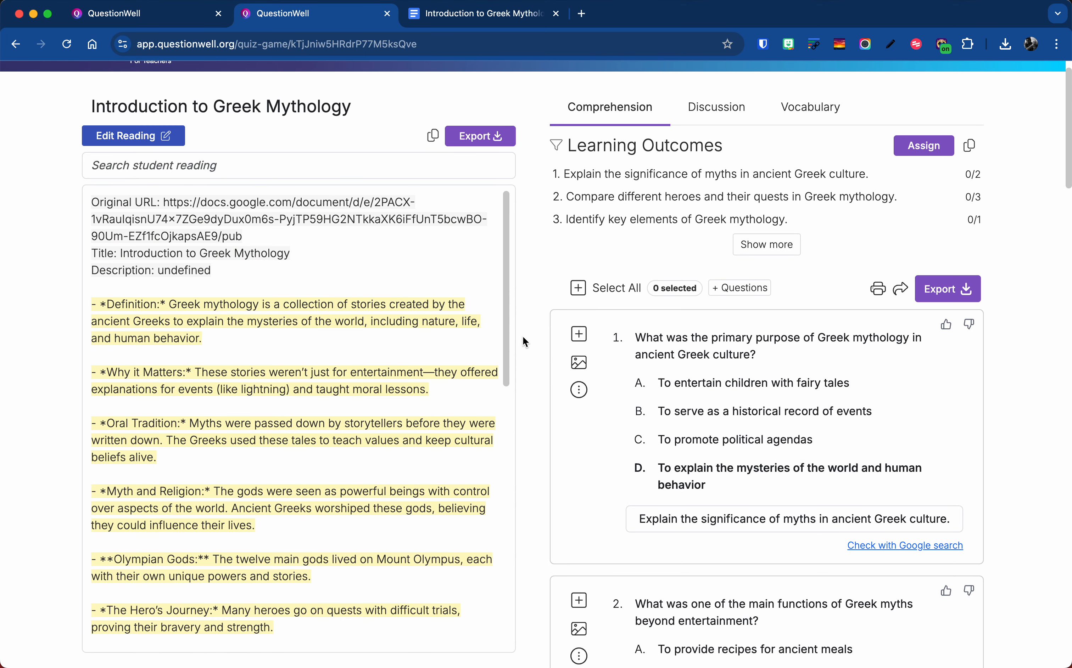
pyautogui.moveTo(533, 321)
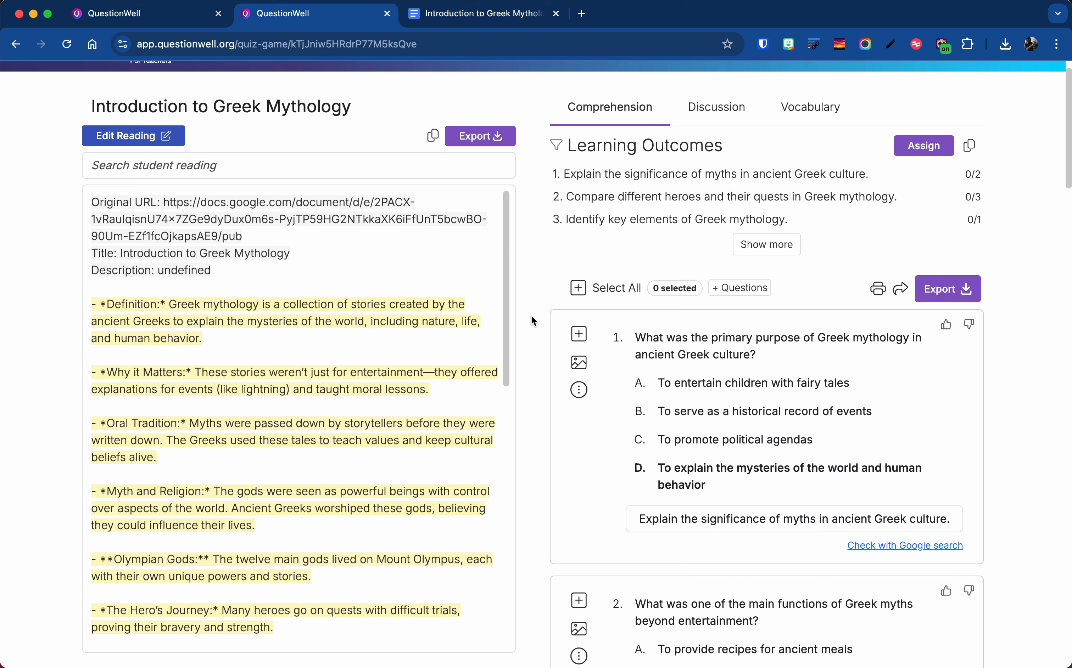
pyautogui.scroll(-3)
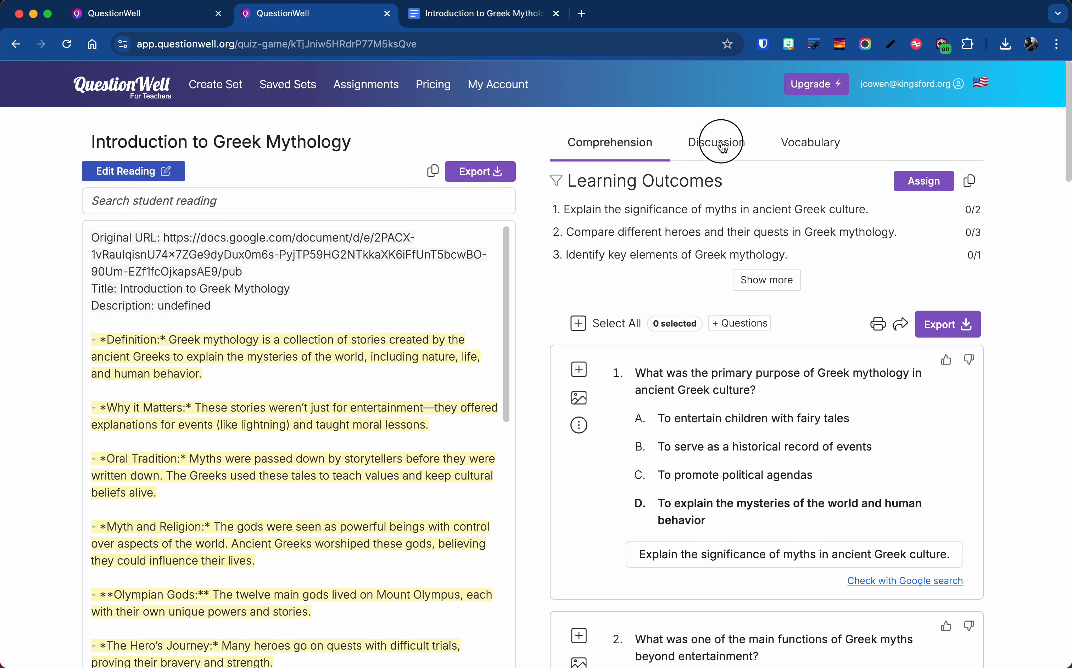
# Glance at the discussion questions, then select all 10 comprehension questions.
pyautogui.click(715, 142)
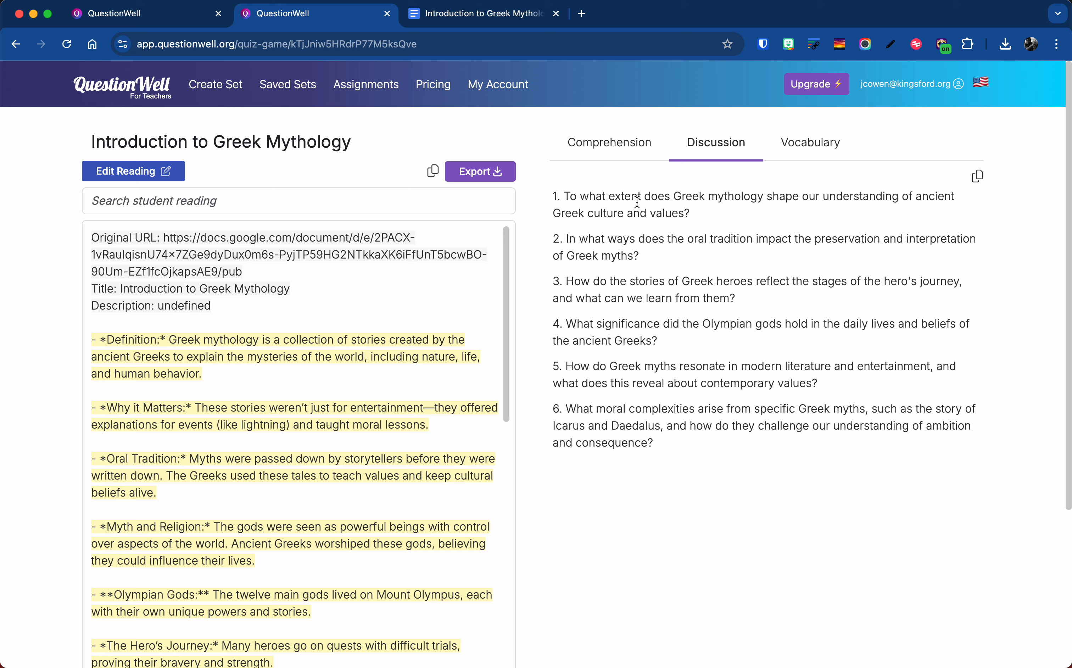
pyautogui.moveTo(709, 233)
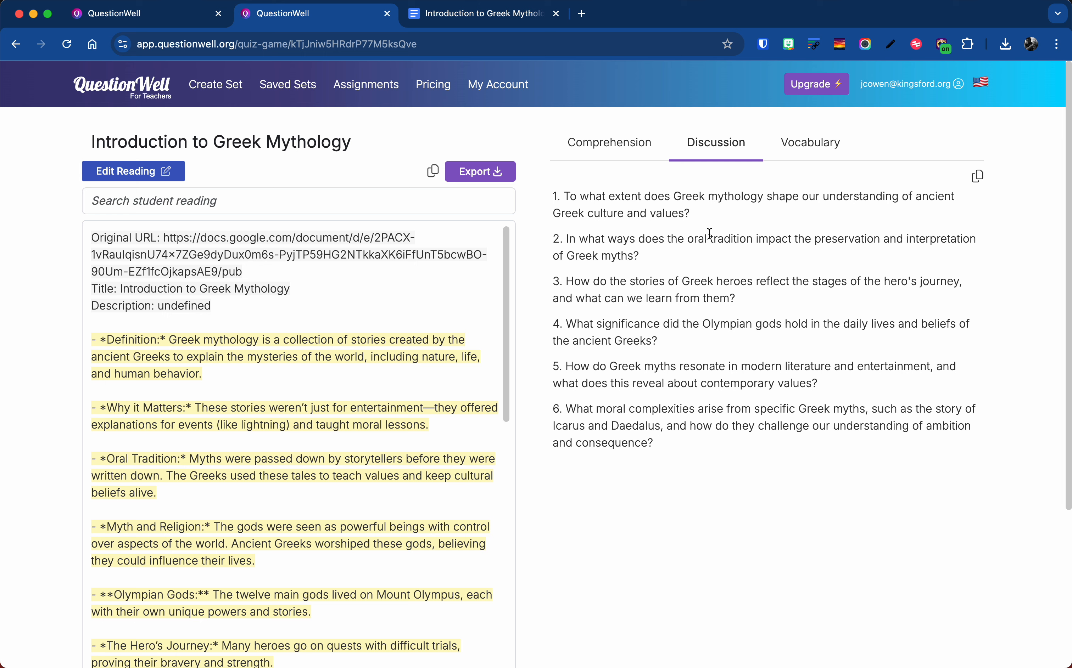
pyautogui.click(608, 142)
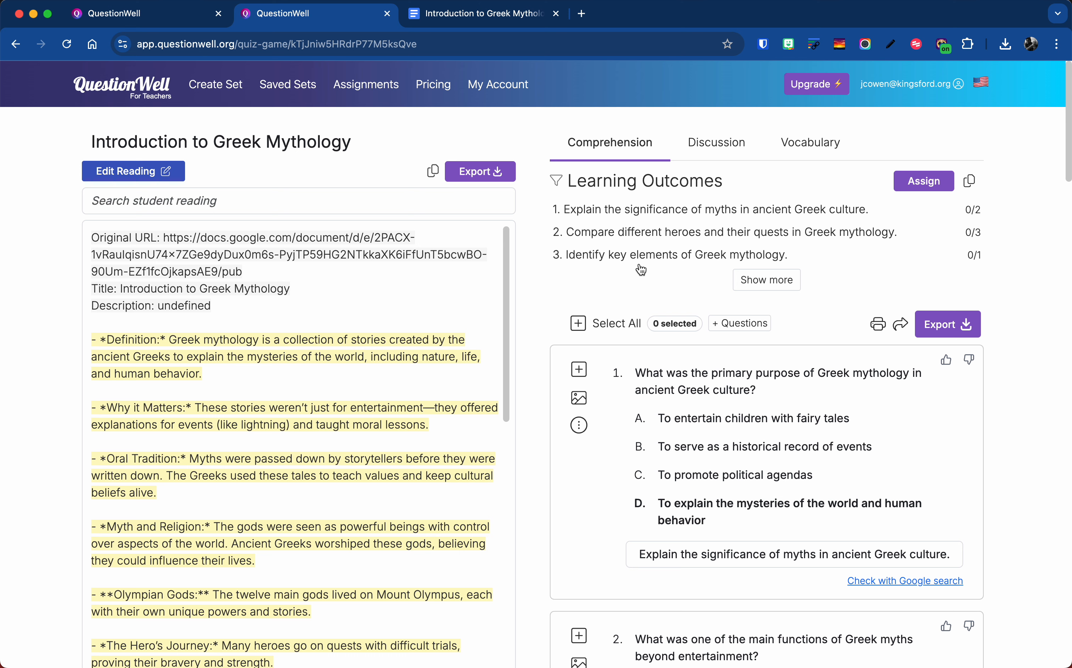
pyautogui.moveTo(611, 286)
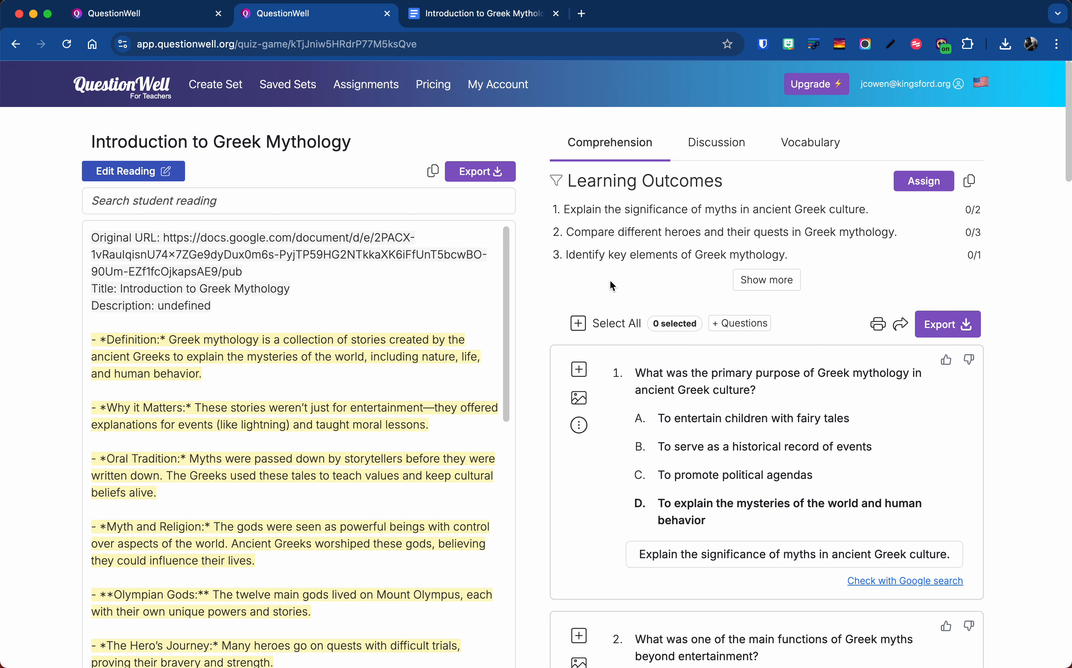
pyautogui.click(579, 323)
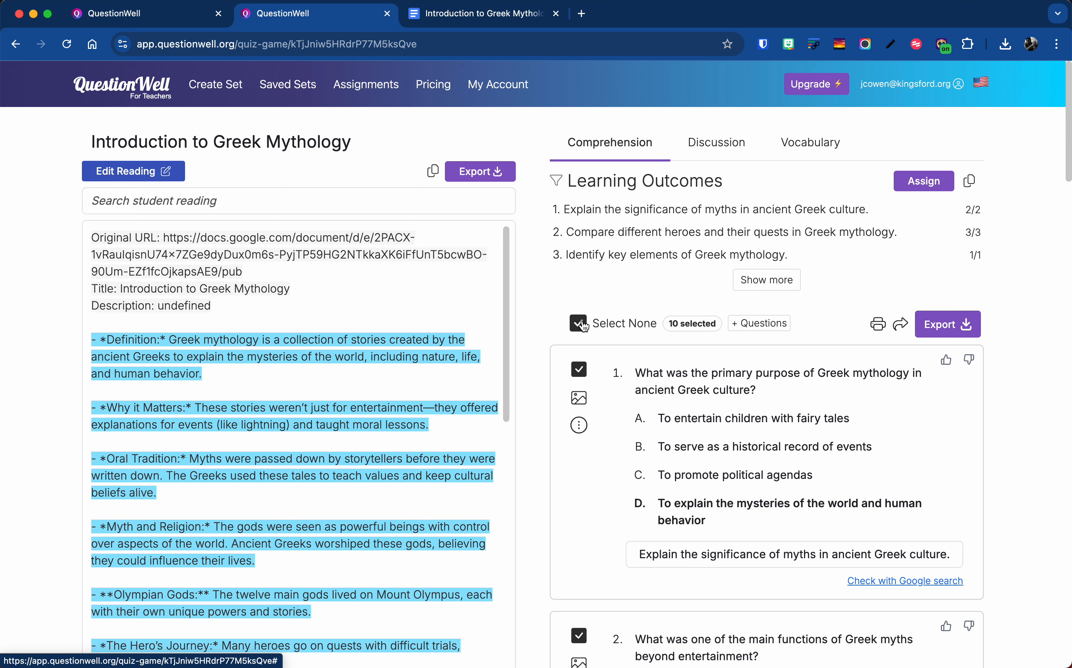
pyautogui.moveTo(686, 435)
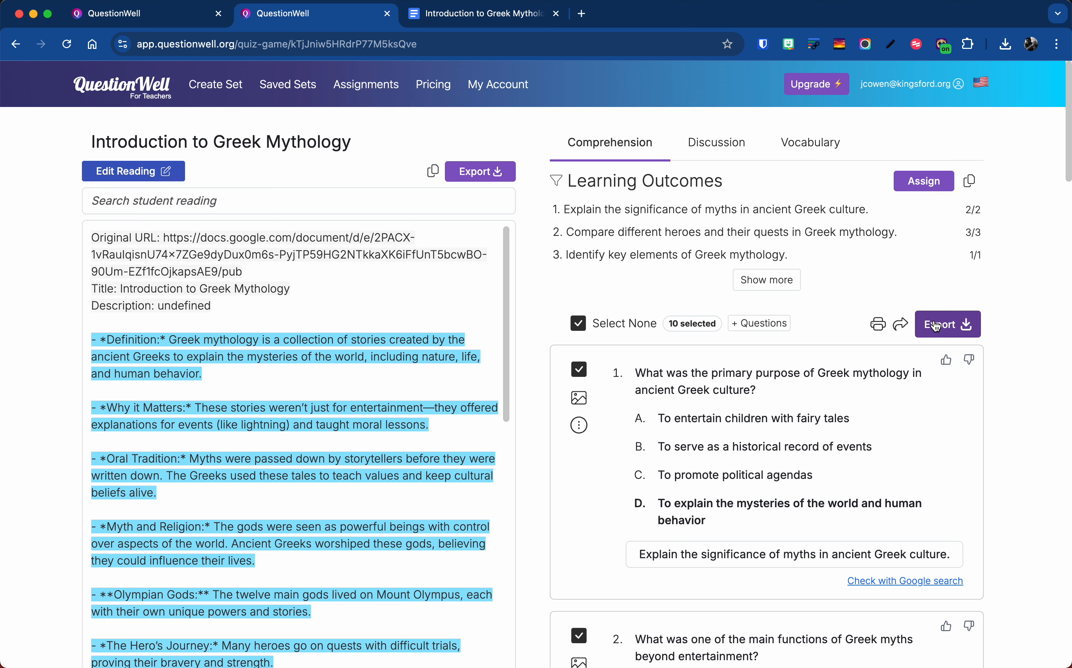
# Bring up the export destinations list for the selected questions.
pyautogui.click(947, 323)
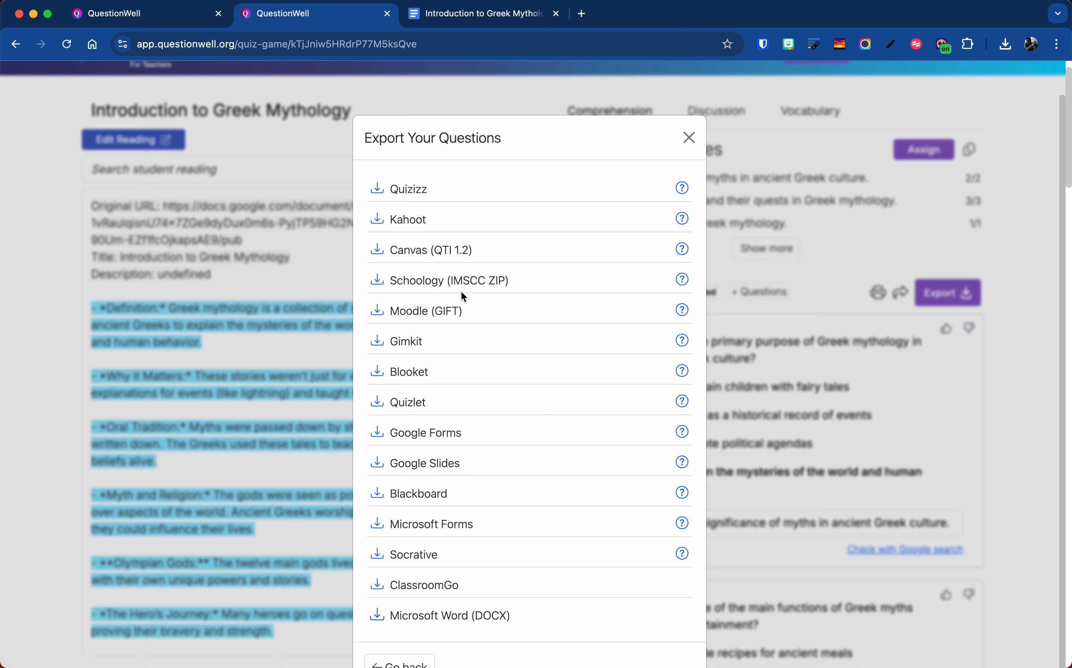
pyautogui.moveTo(414, 197)
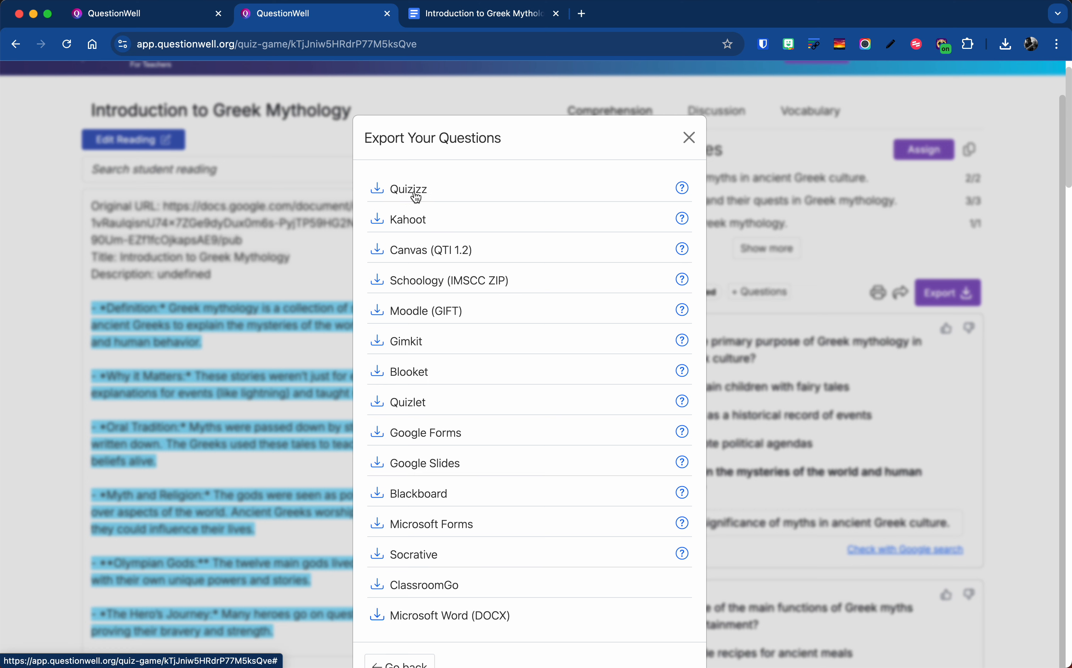
pyautogui.moveTo(448, 375)
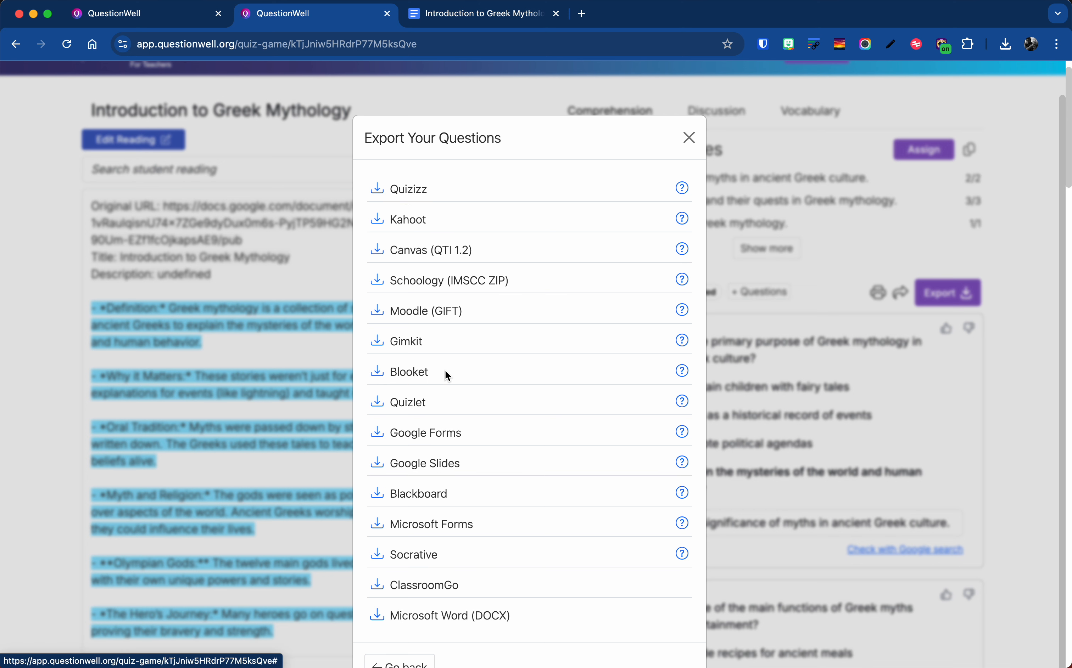
pyautogui.moveTo(421, 418)
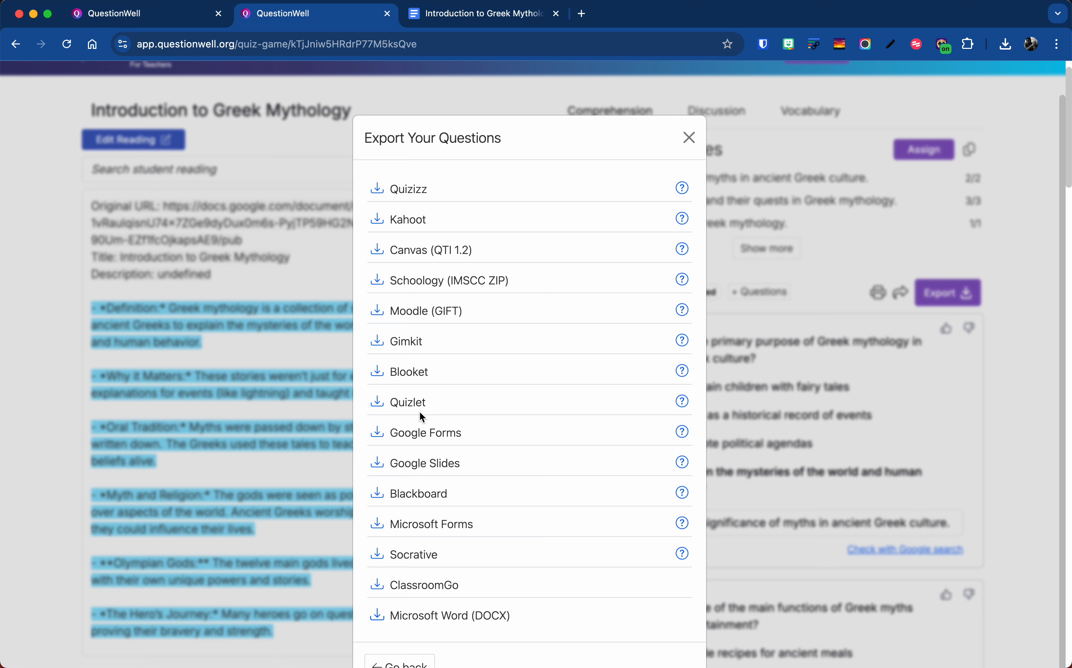
pyautogui.moveTo(431, 493)
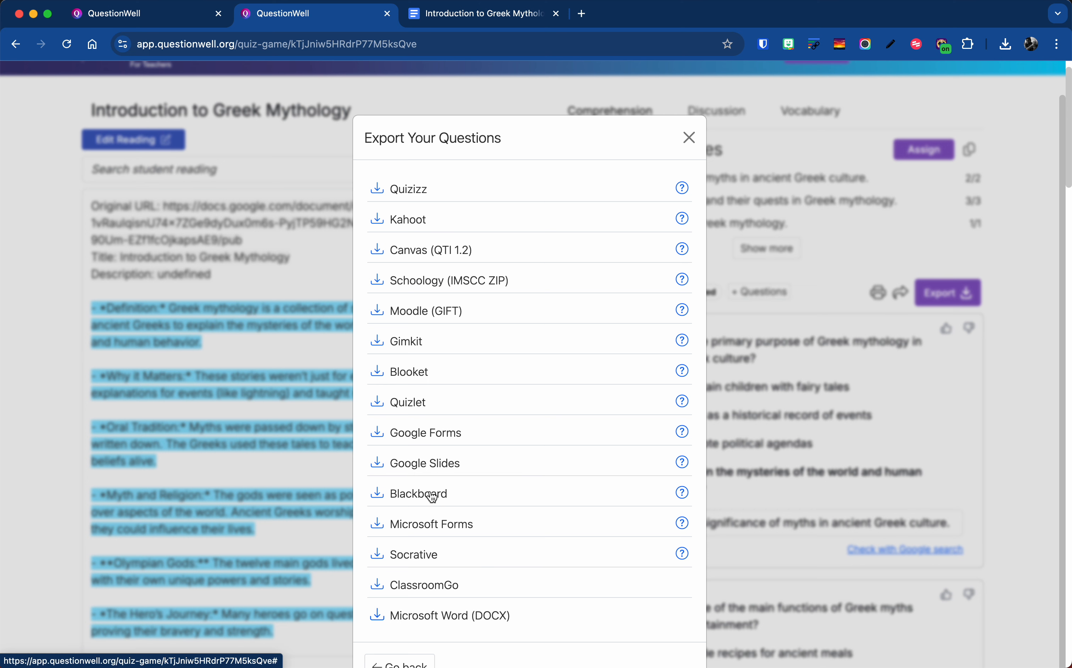
pyautogui.moveTo(419, 474)
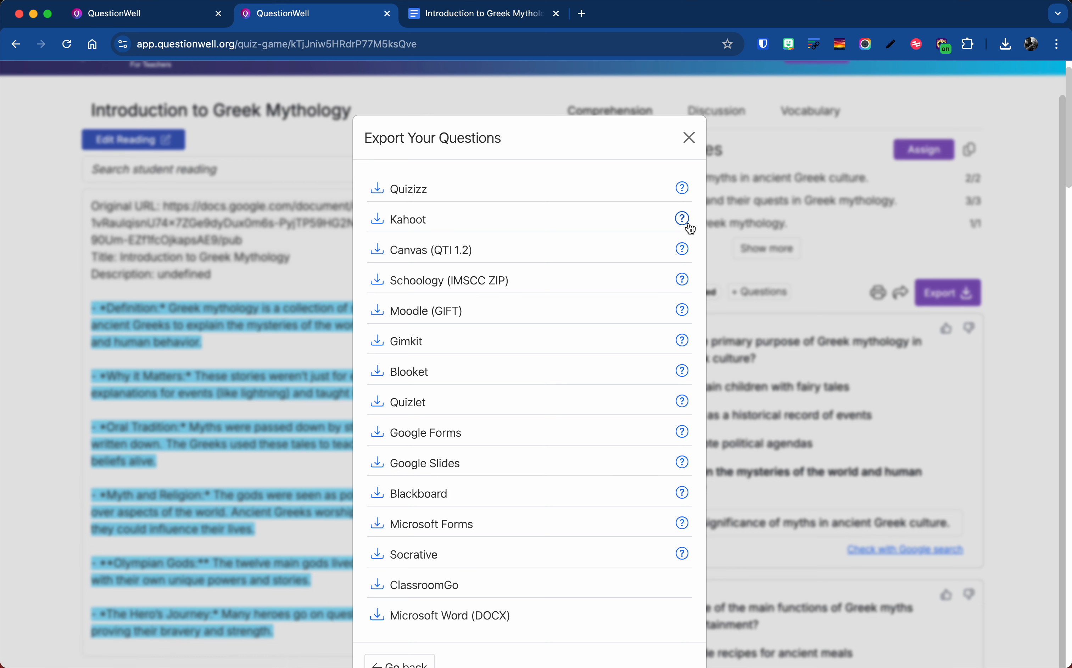
pyautogui.moveTo(691, 388)
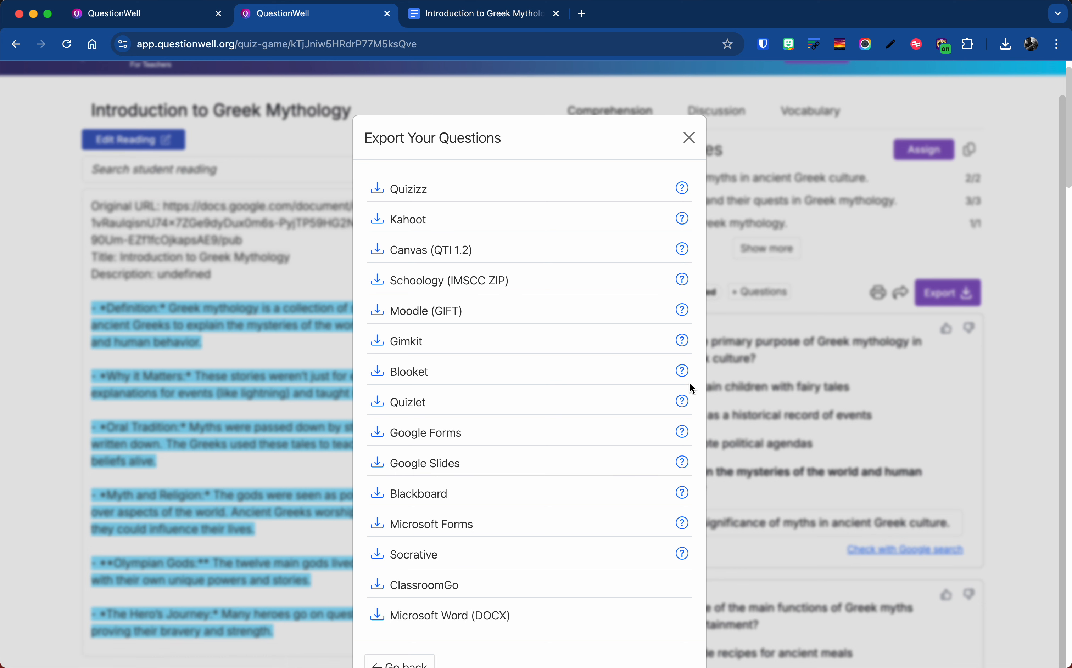
pyautogui.moveTo(633, 470)
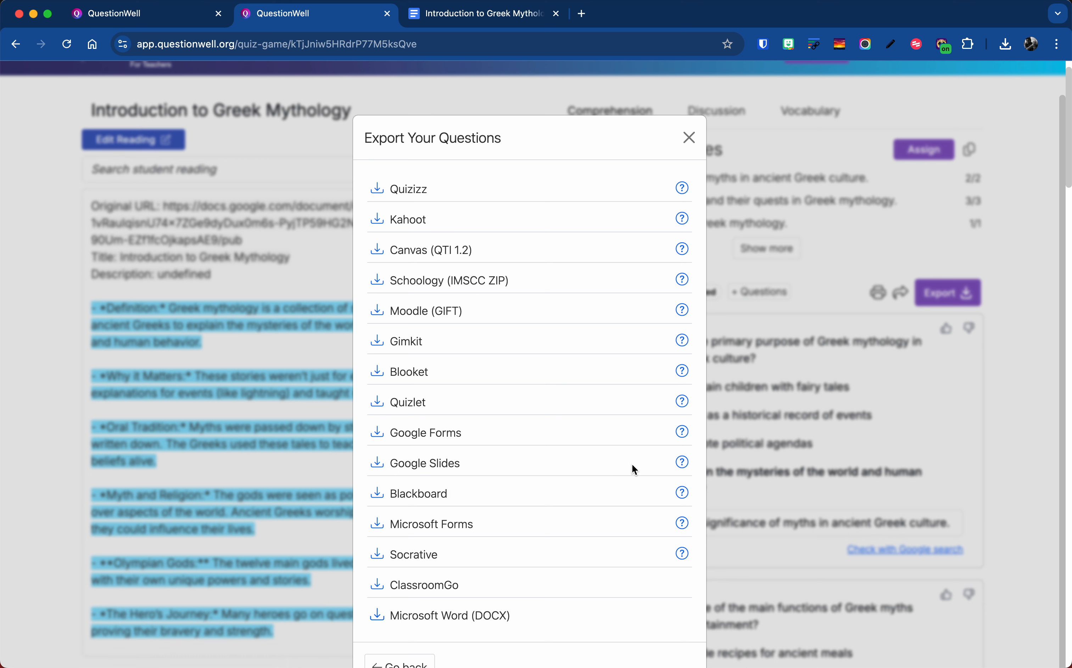
pyautogui.moveTo(639, 336)
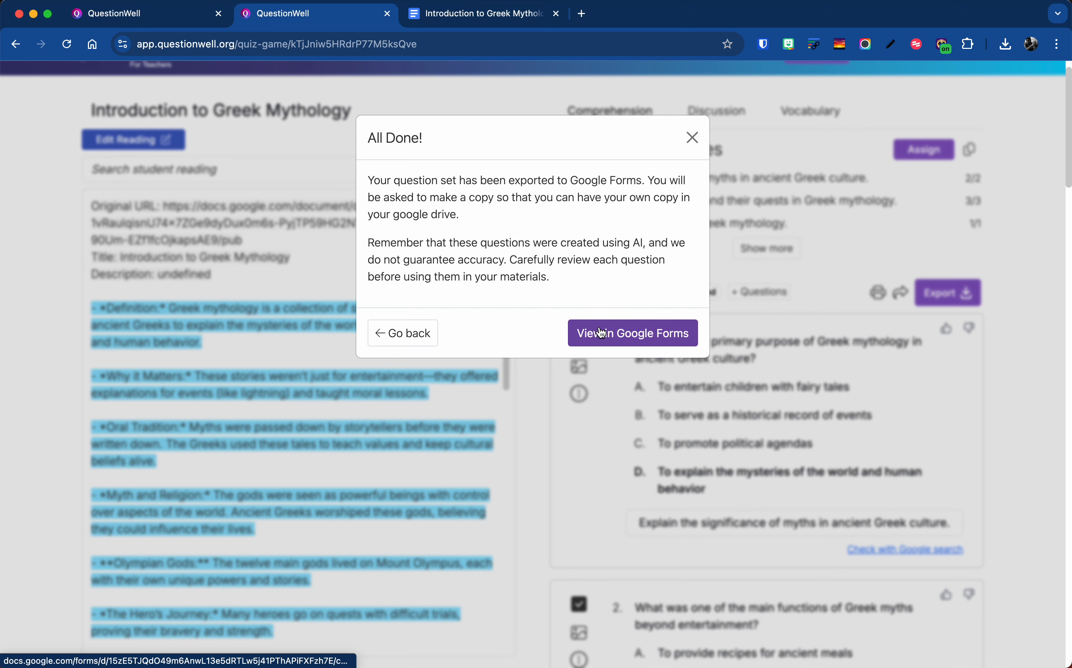
# View the exported quiz in Google Forms and make a personal copy of it.
pyautogui.click(631, 334)
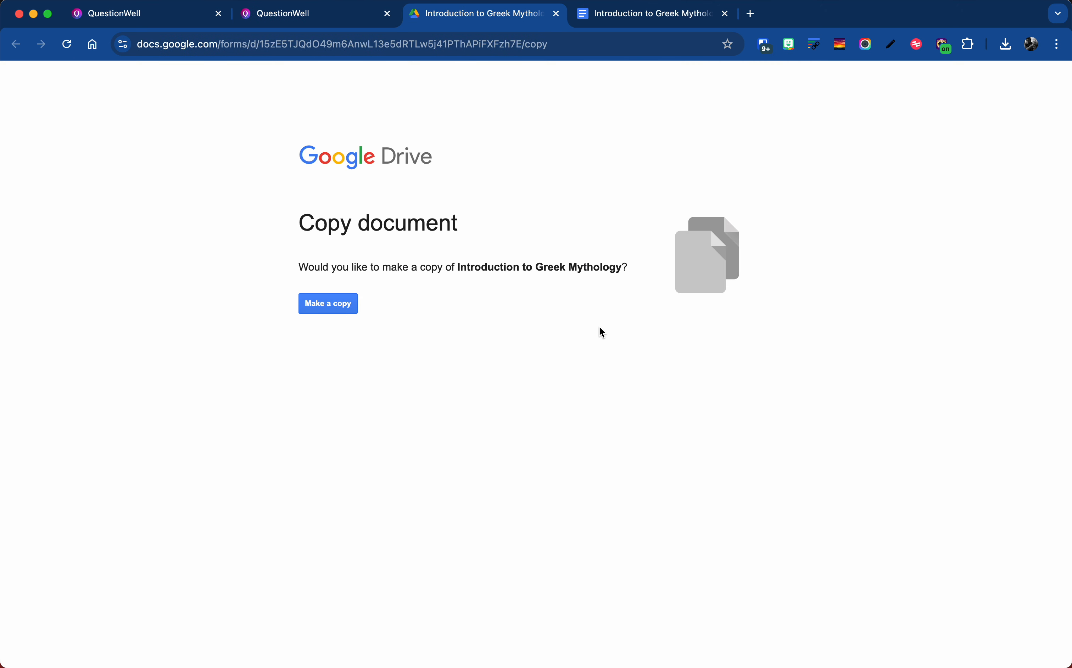
pyautogui.moveTo(602, 206)
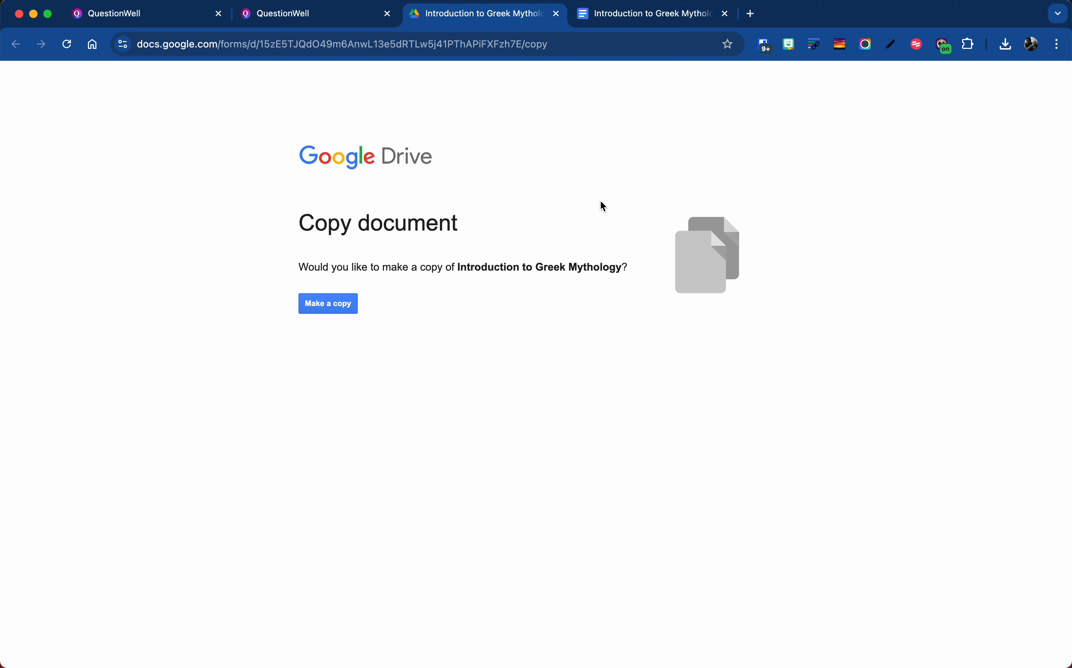
pyautogui.moveTo(327, 303)
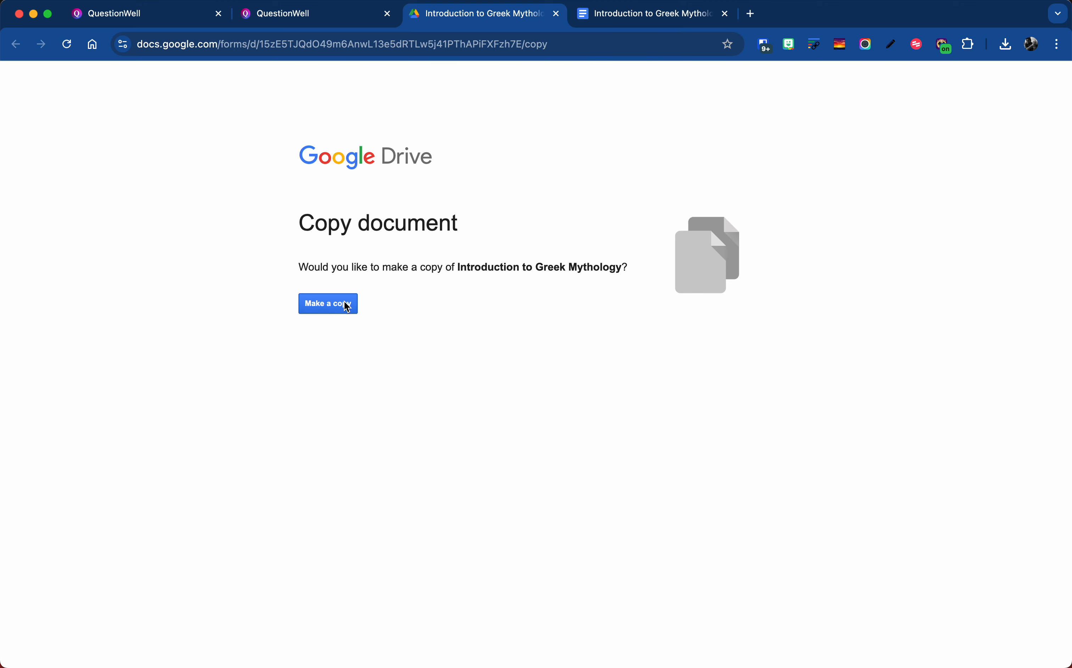
pyautogui.click(327, 303)
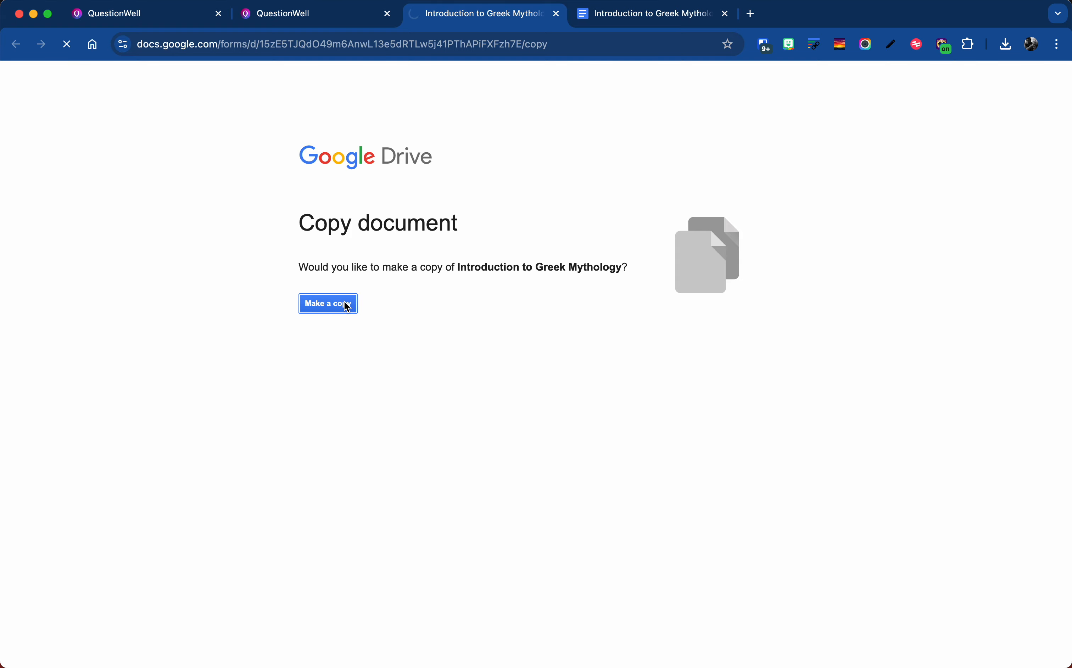
pyautogui.click(327, 303)
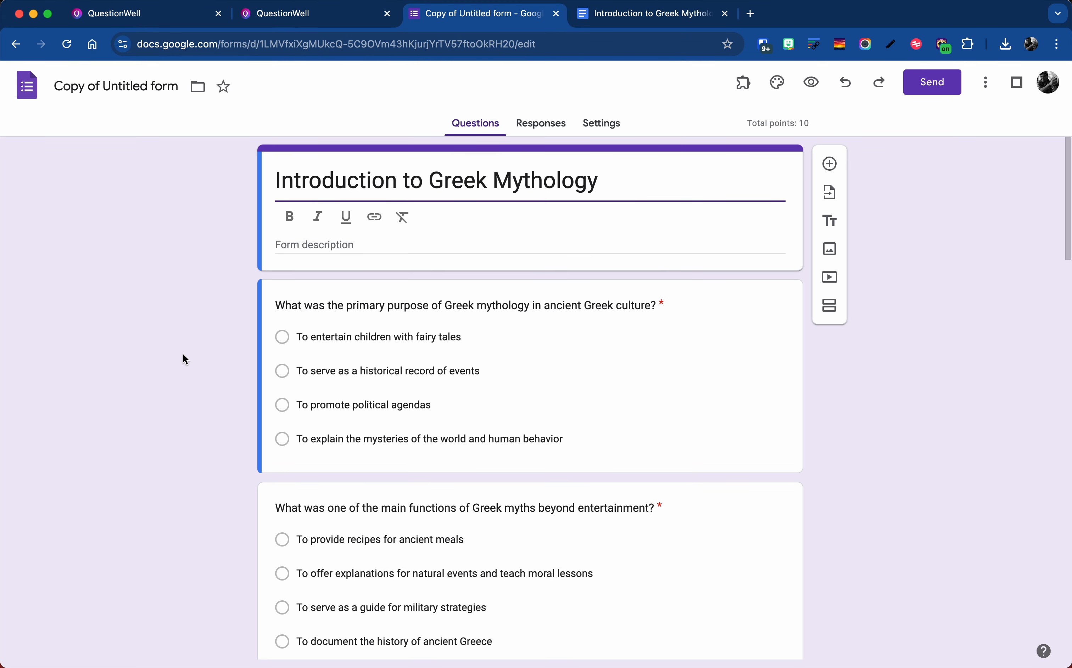
pyautogui.click(467, 305)
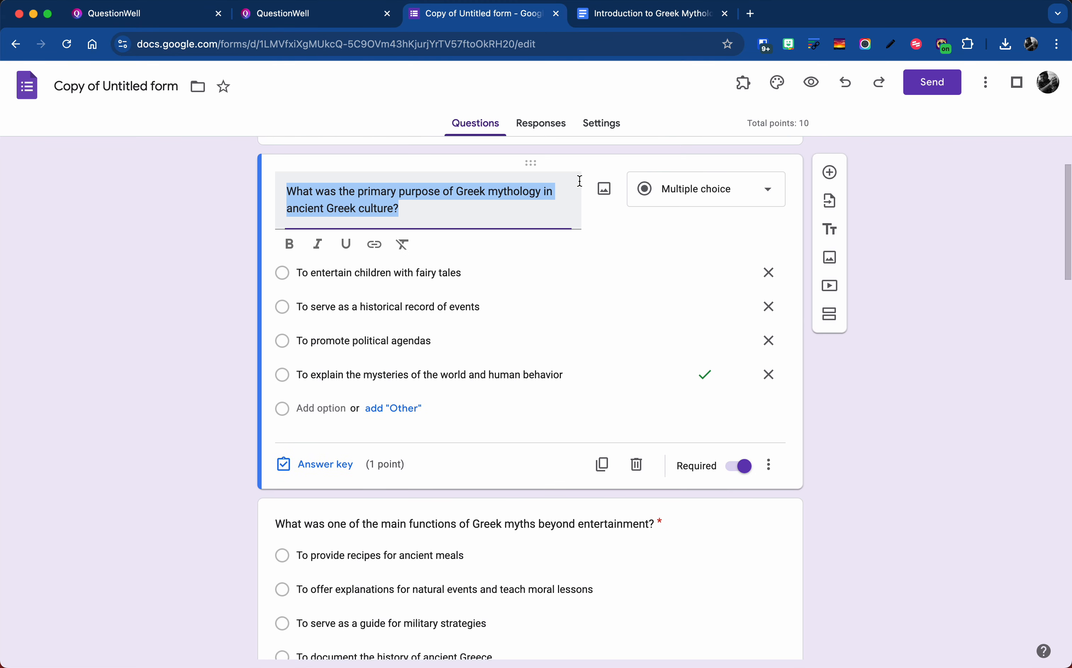
pyautogui.scroll(-3)
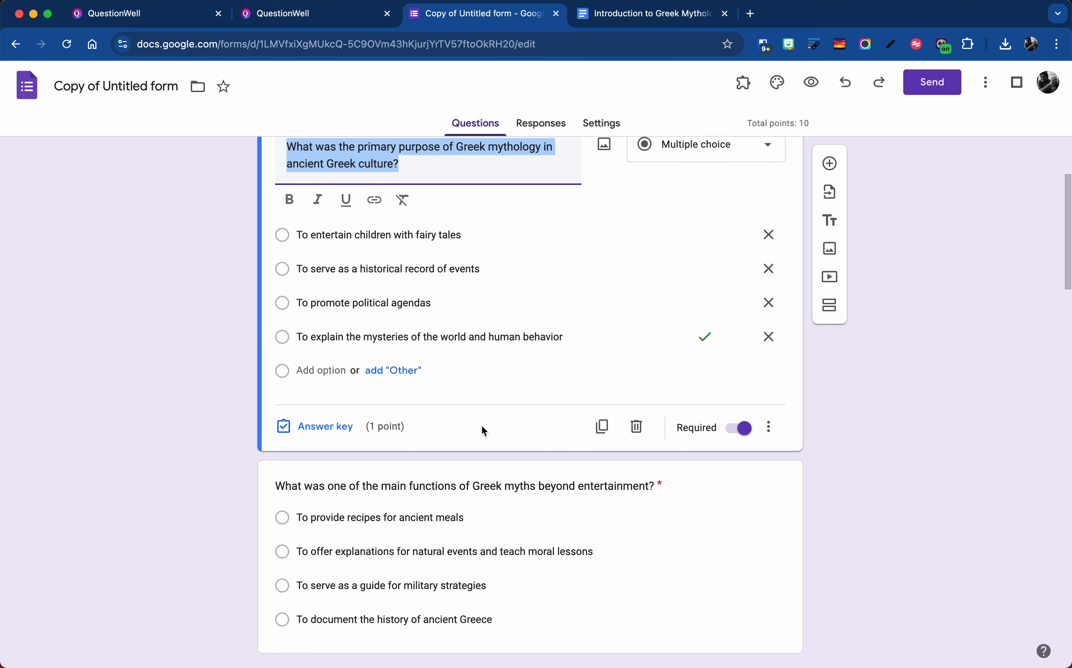
pyautogui.moveTo(326, 425)
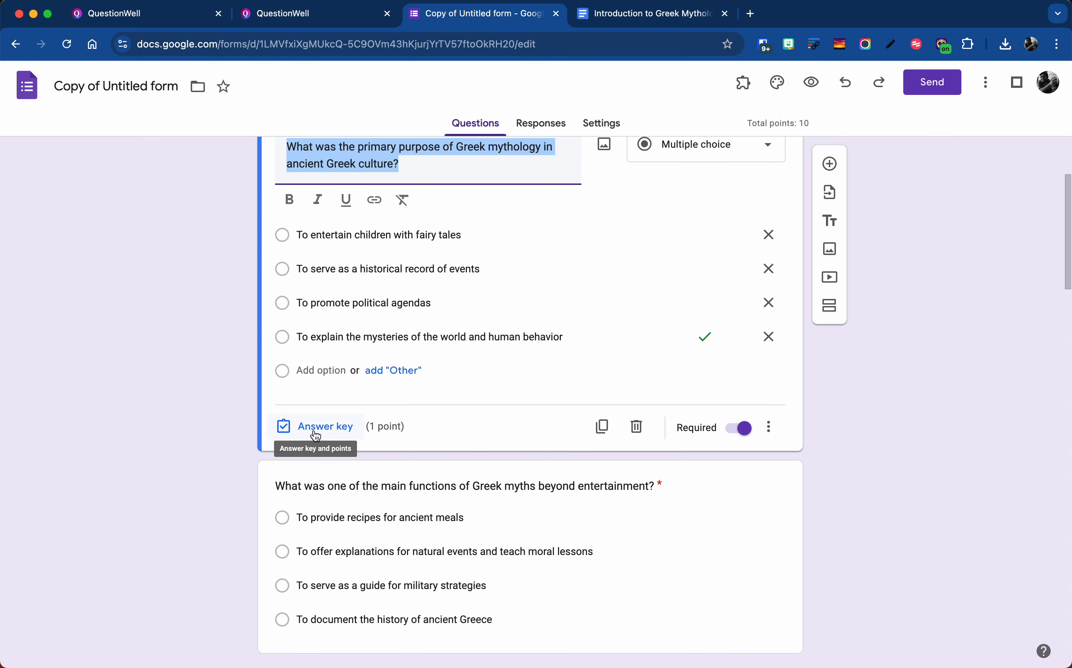
pyautogui.moveTo(644, 161)
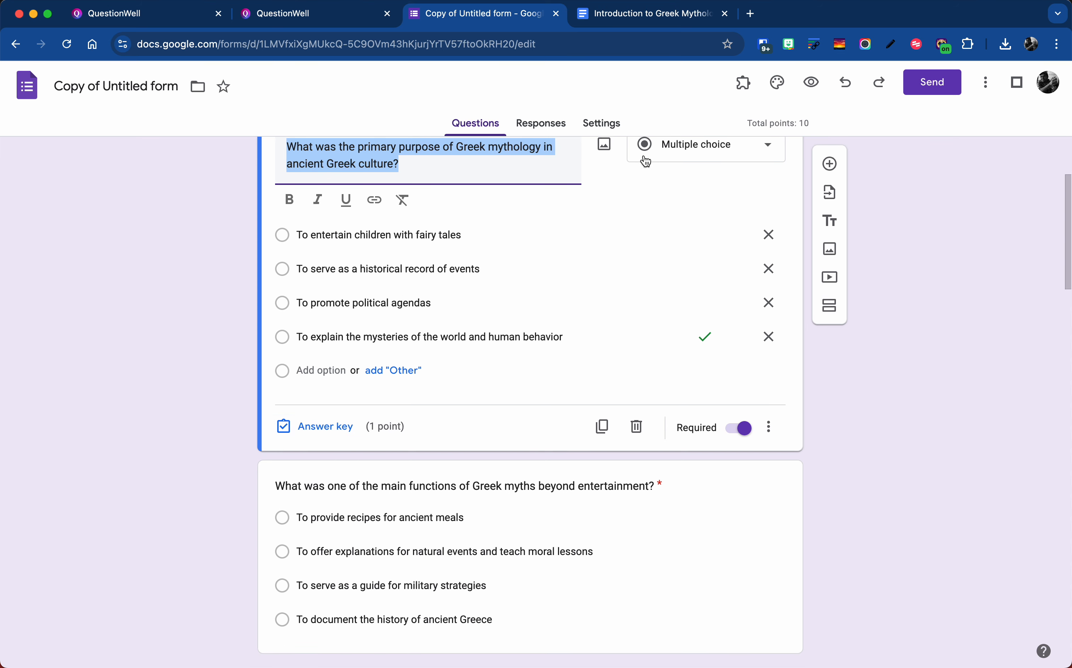
pyautogui.click(601, 124)
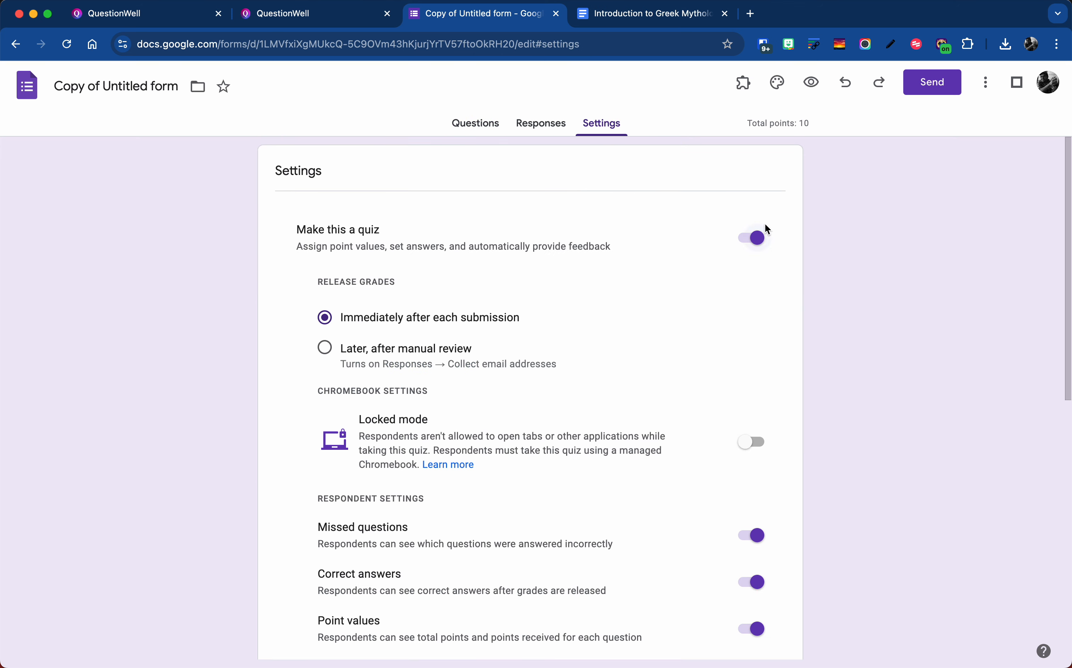
# Enable Locked mode in the quiz settings and return to the Questions view.
pyautogui.click(750, 442)
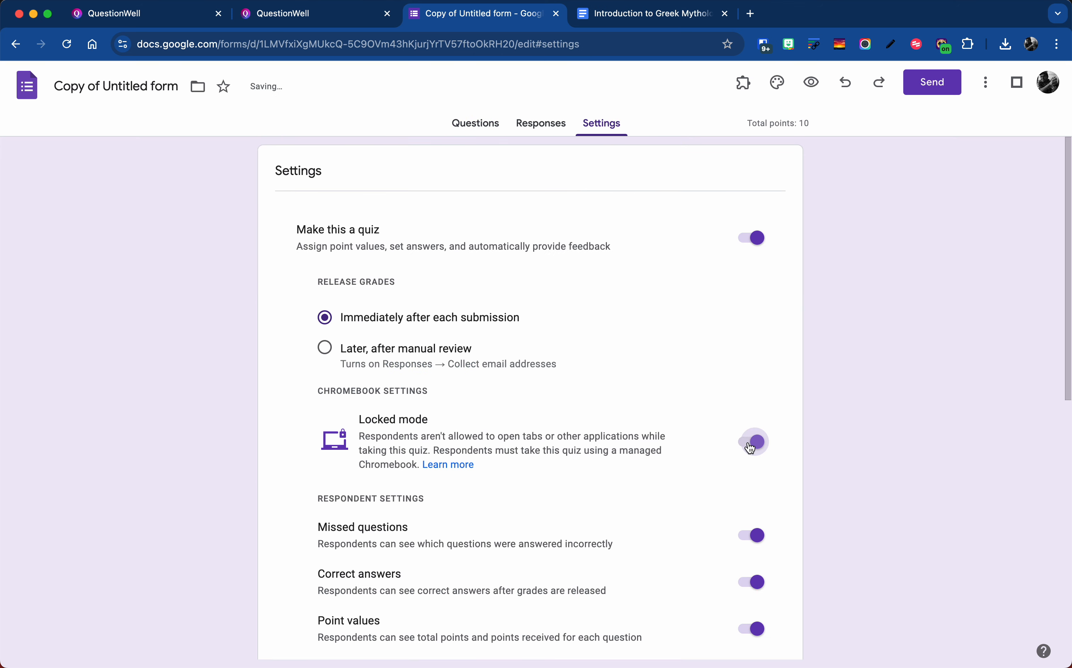
pyautogui.click(753, 442)
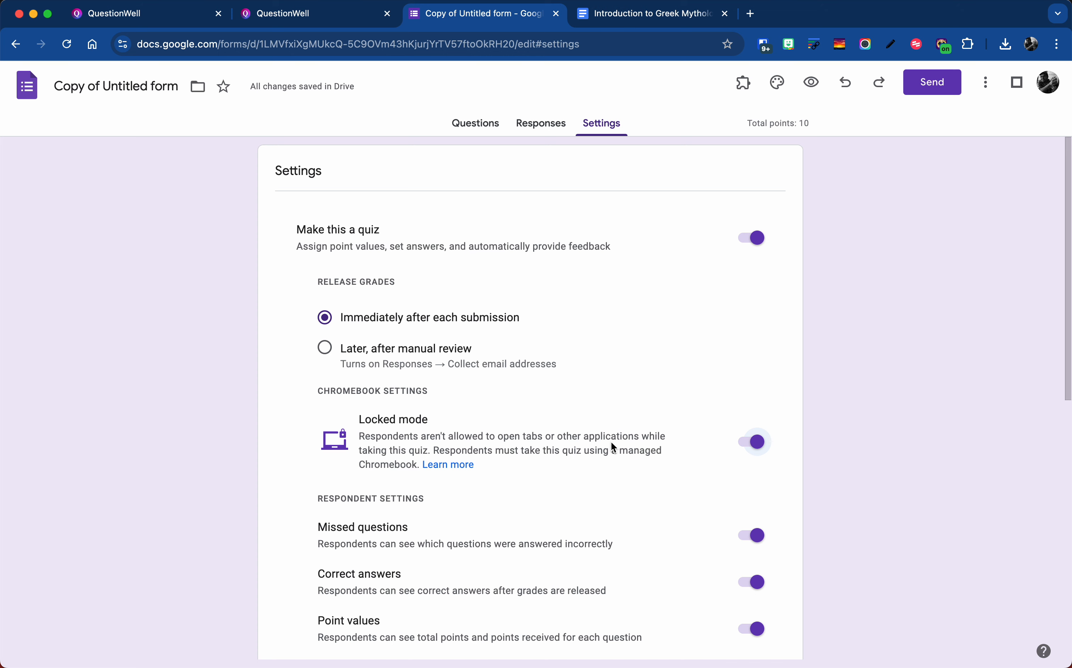
pyautogui.scroll(-3)
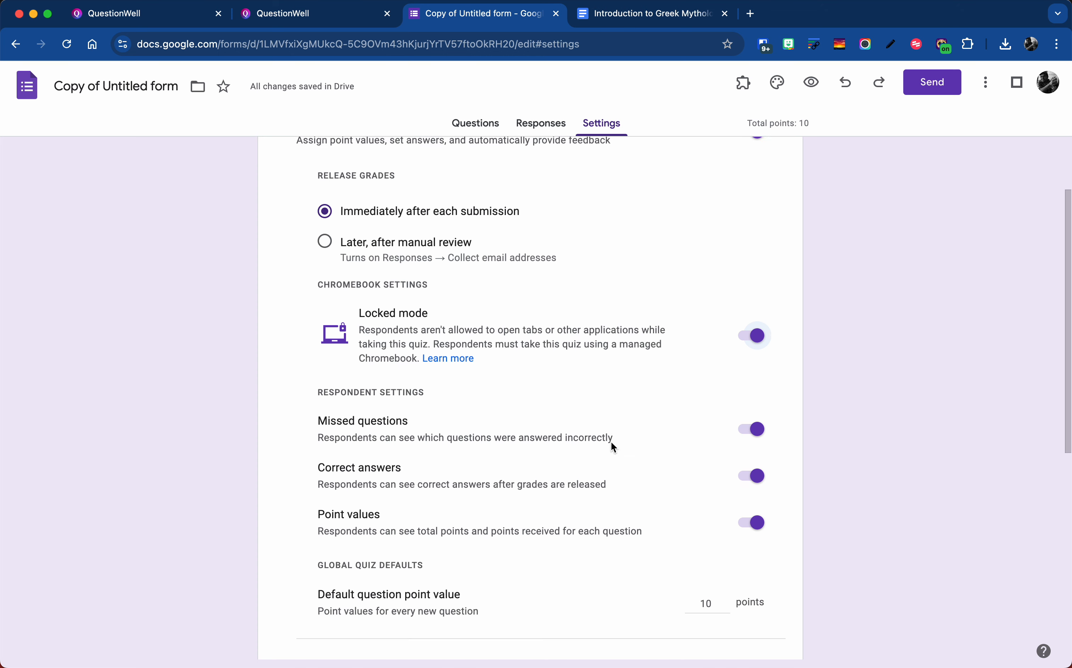
pyautogui.click(474, 124)
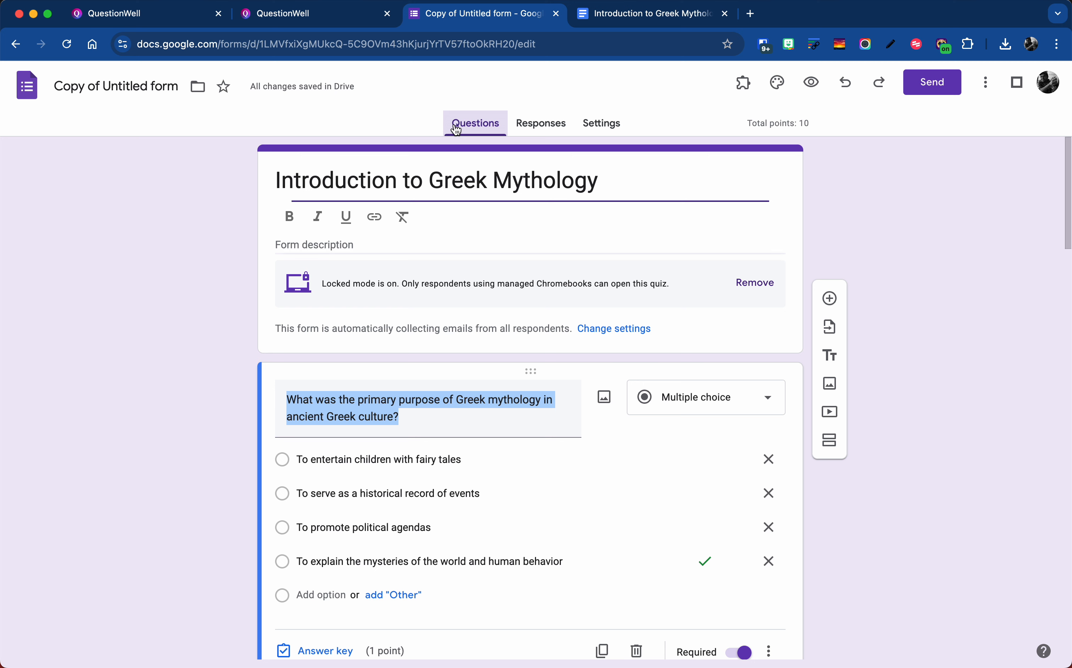
pyautogui.moveTo(277, 357)
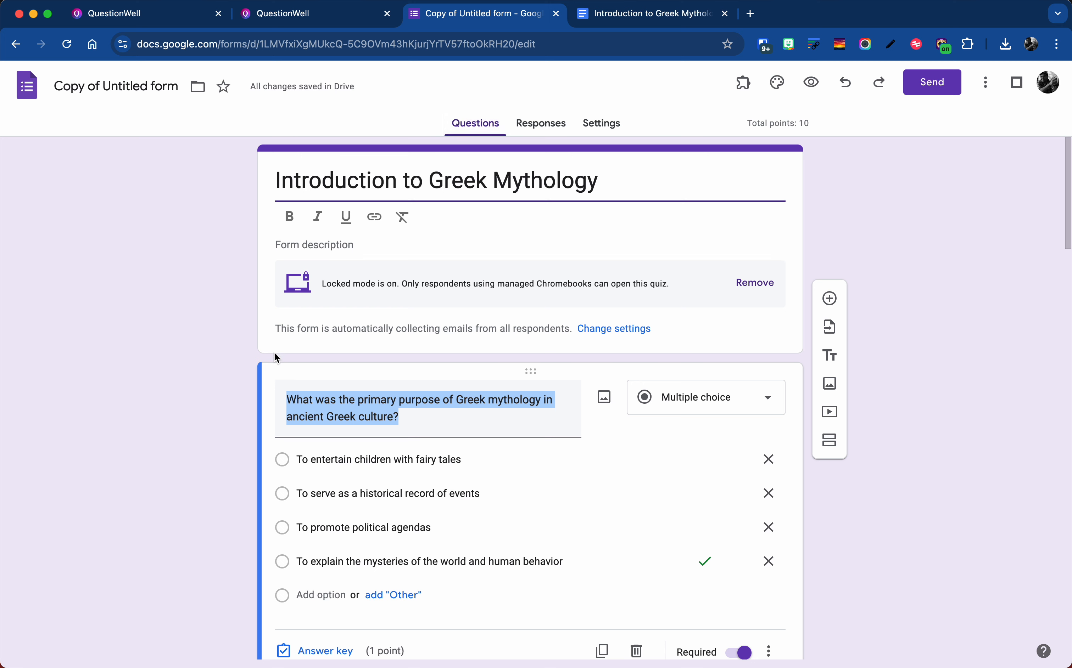
pyautogui.moveTo(105, 301)
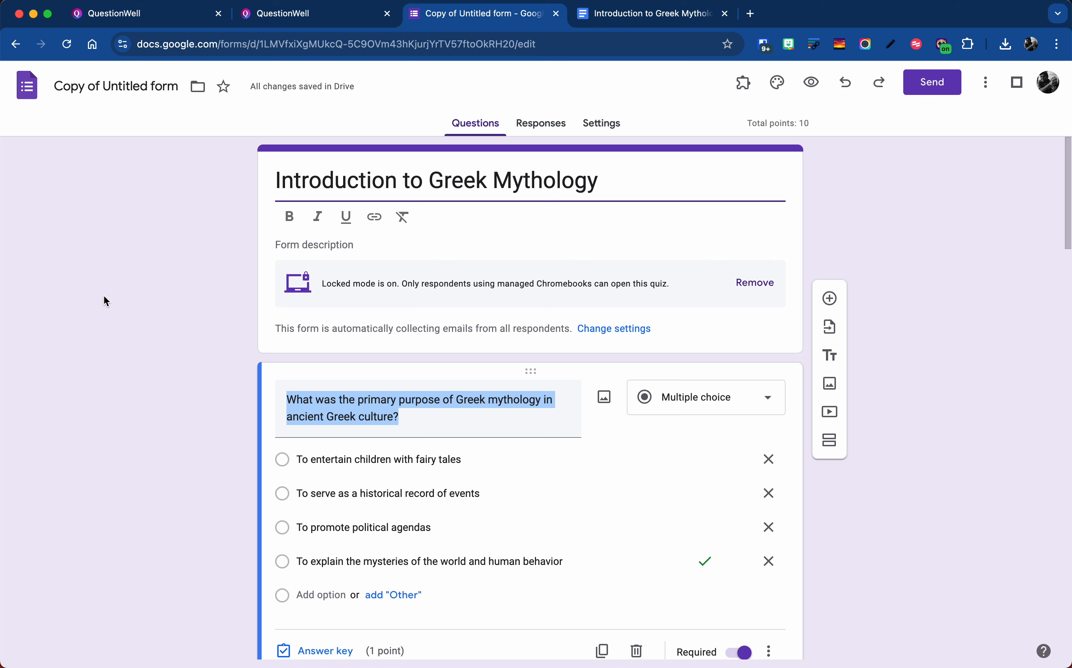
pyautogui.scroll(-3)
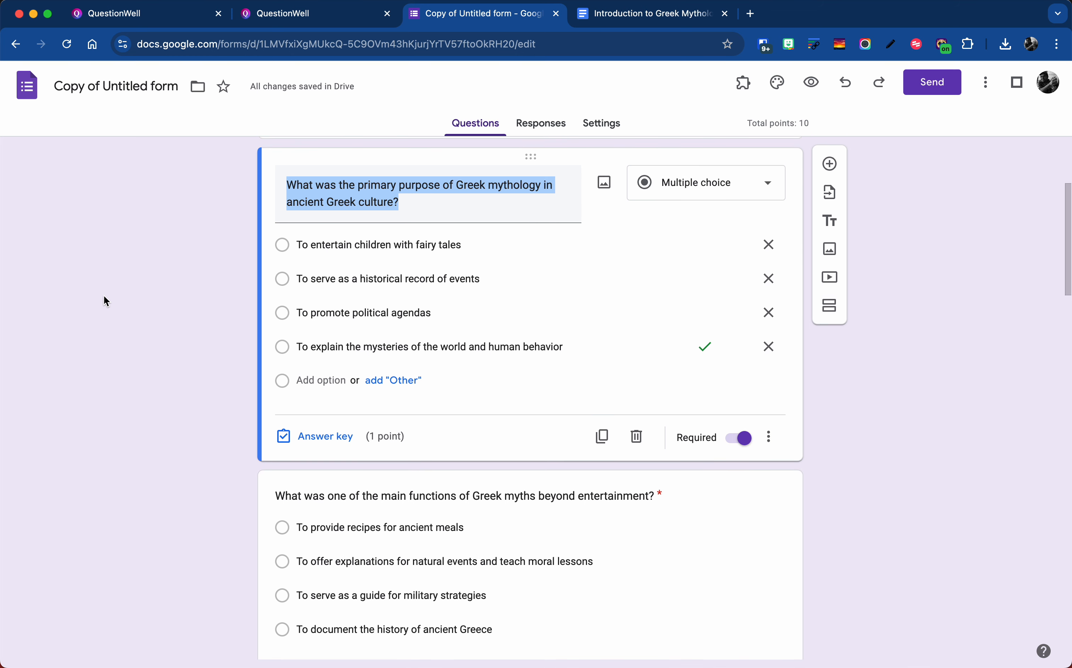
pyautogui.scroll(-3)
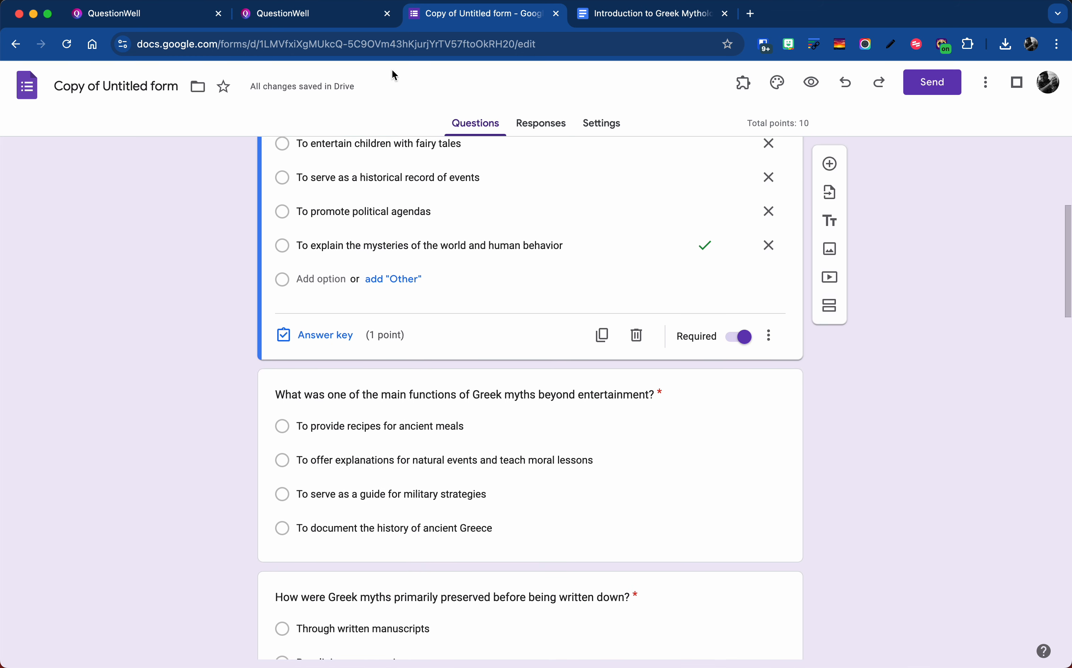
# Export the question set as a Google Slides deck and make a personal copy.
pyautogui.click(315, 13)
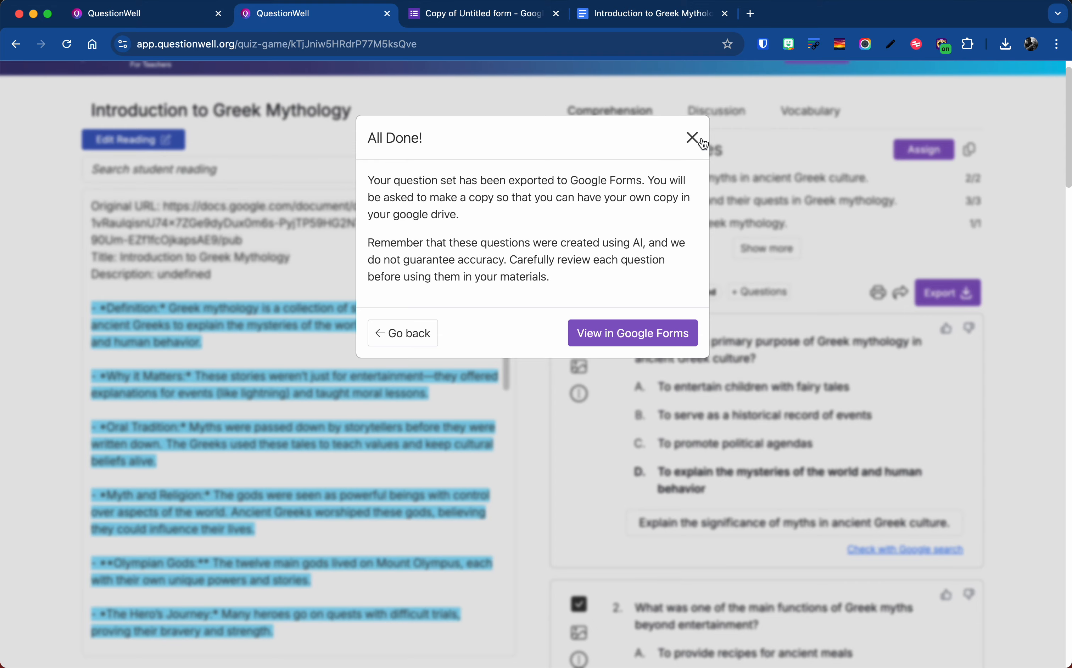
pyautogui.click(692, 137)
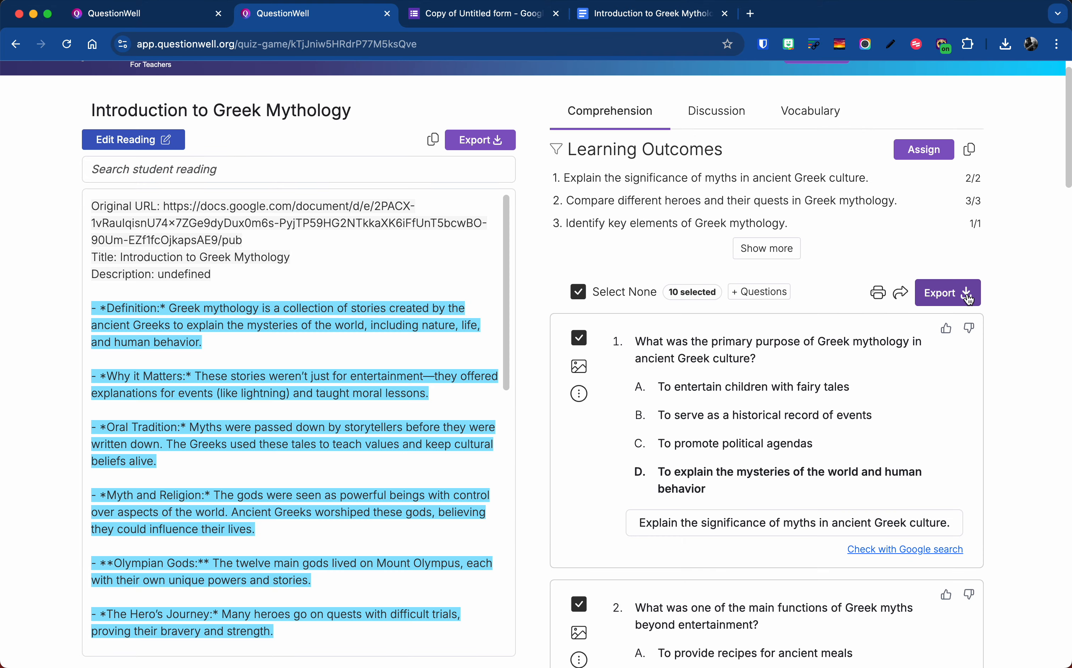
pyautogui.click(947, 293)
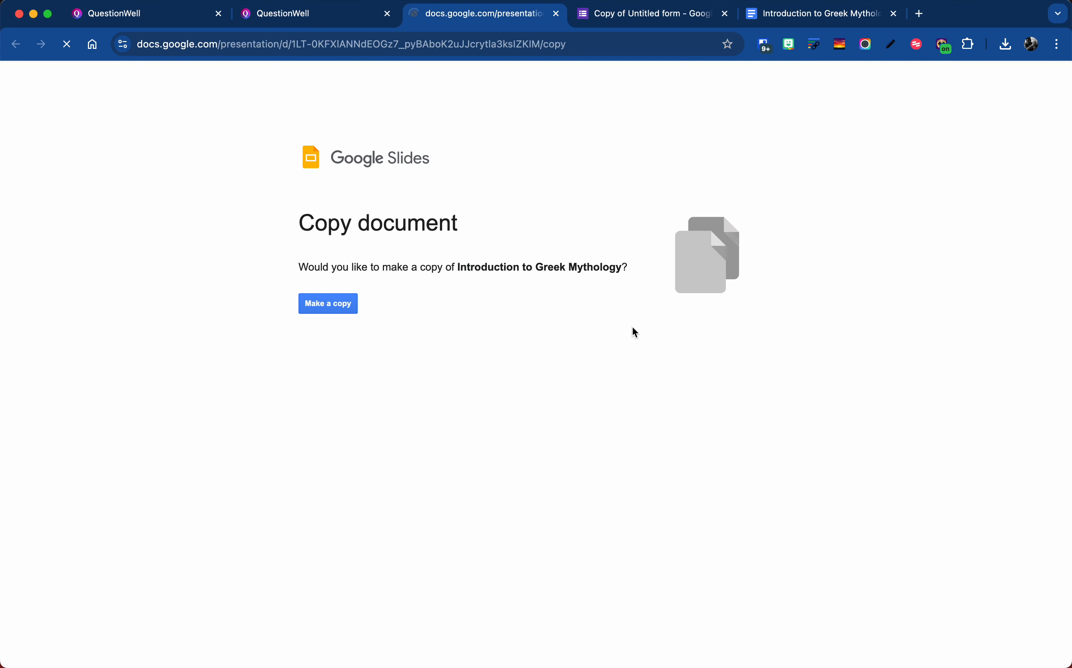
pyautogui.click(327, 303)
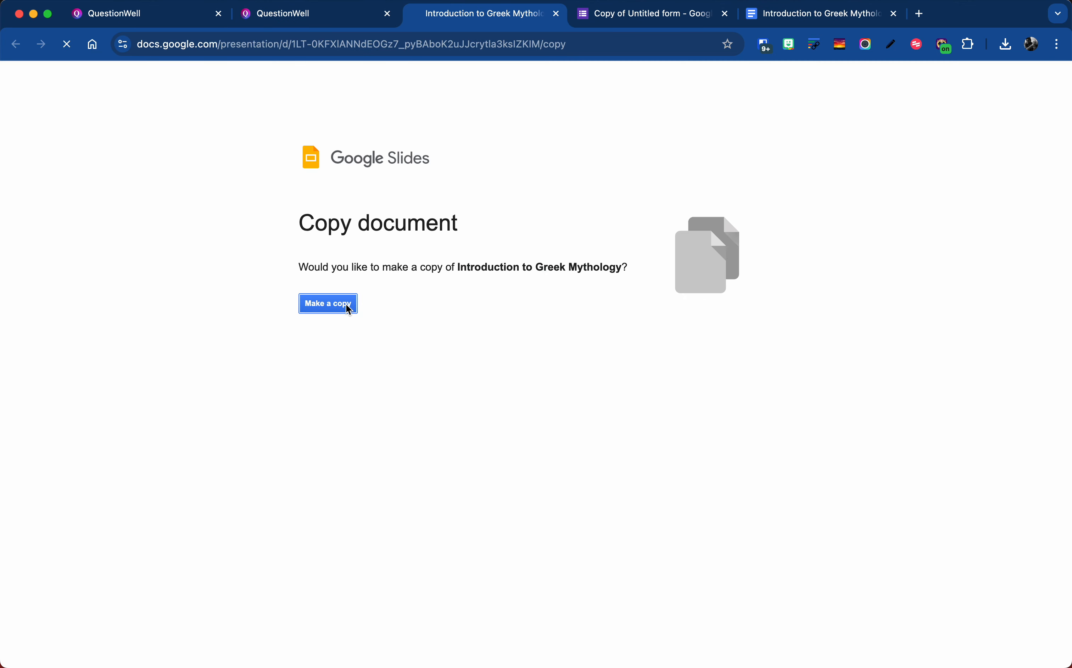
pyautogui.click(328, 303)
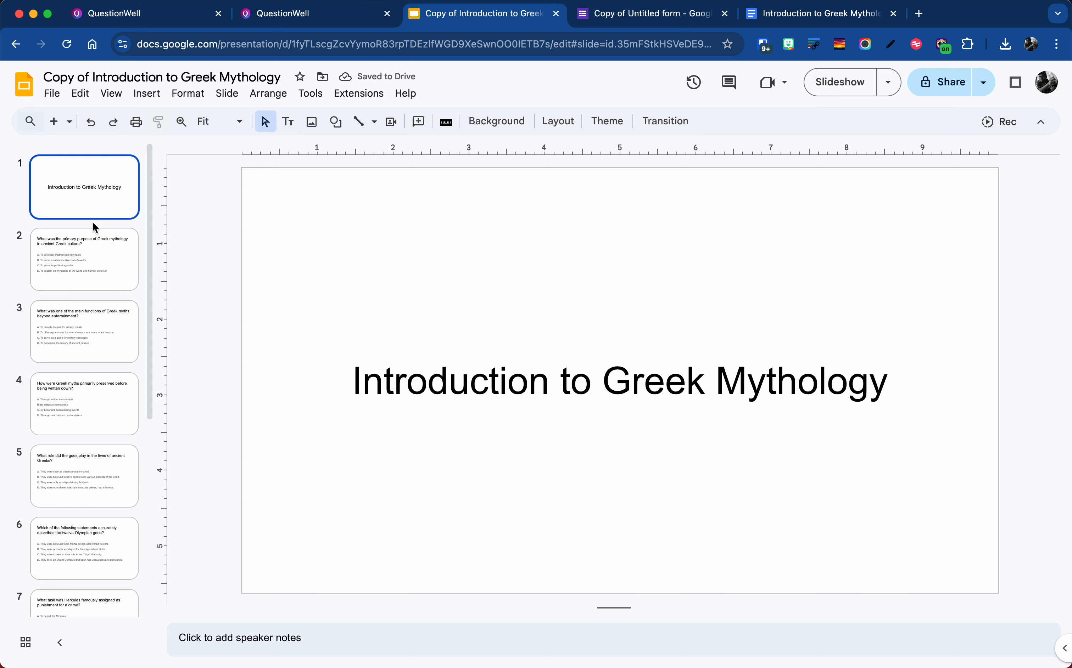
# Review the Hercules question slide, title slide and first question slide, then reach the add-ons.
pyautogui.scroll(-3)
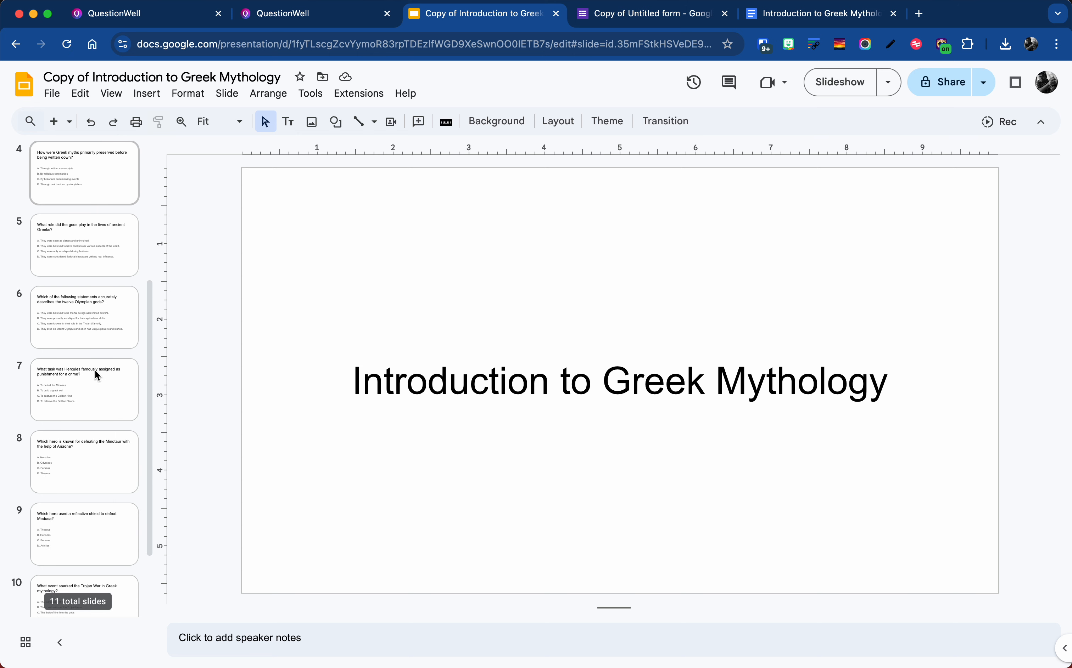
pyautogui.scroll(-3)
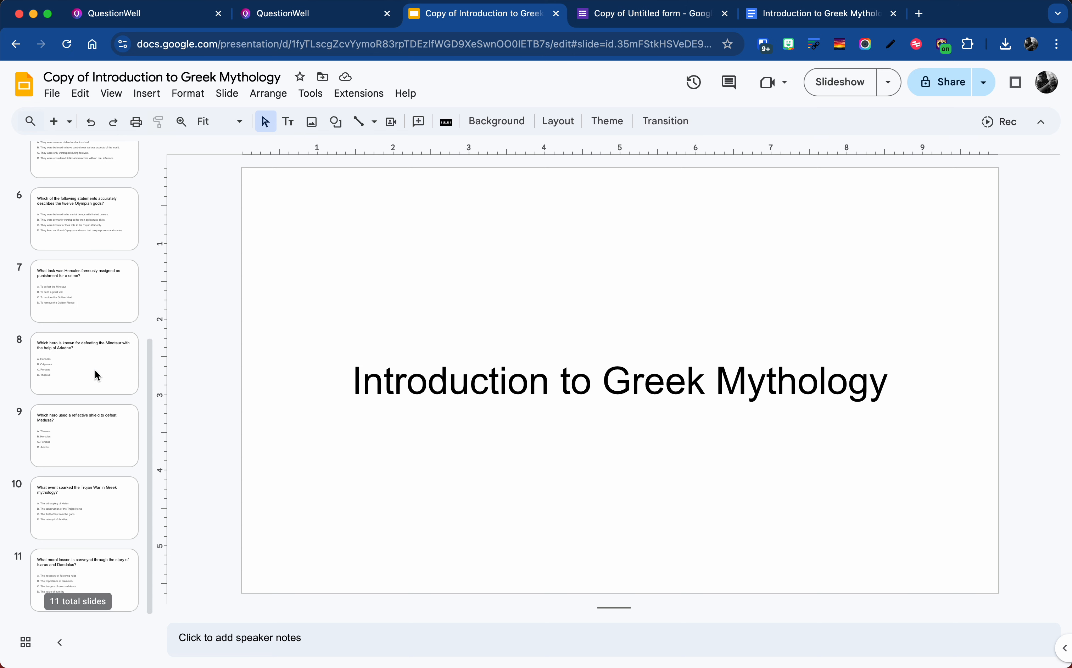
pyautogui.click(84, 452)
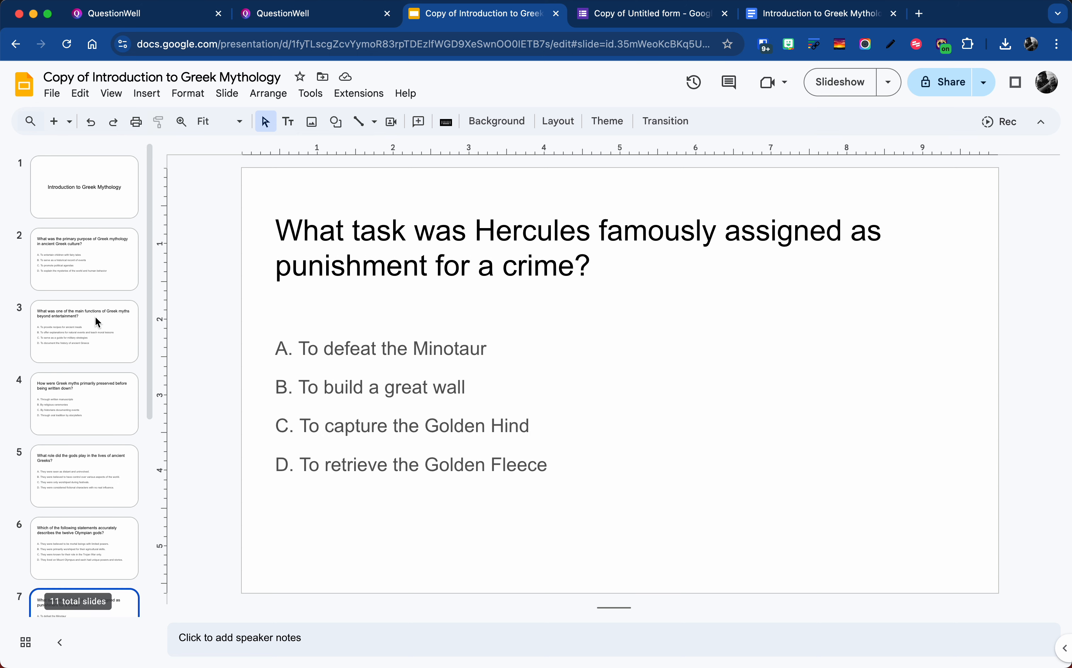
pyautogui.click(84, 186)
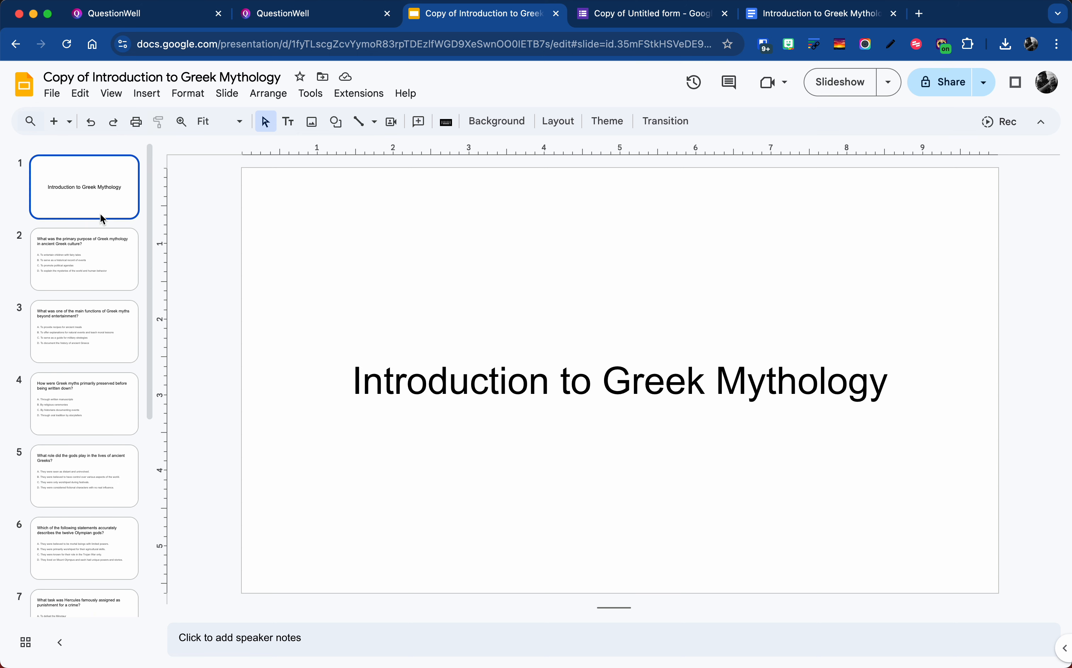
pyautogui.click(84, 259)
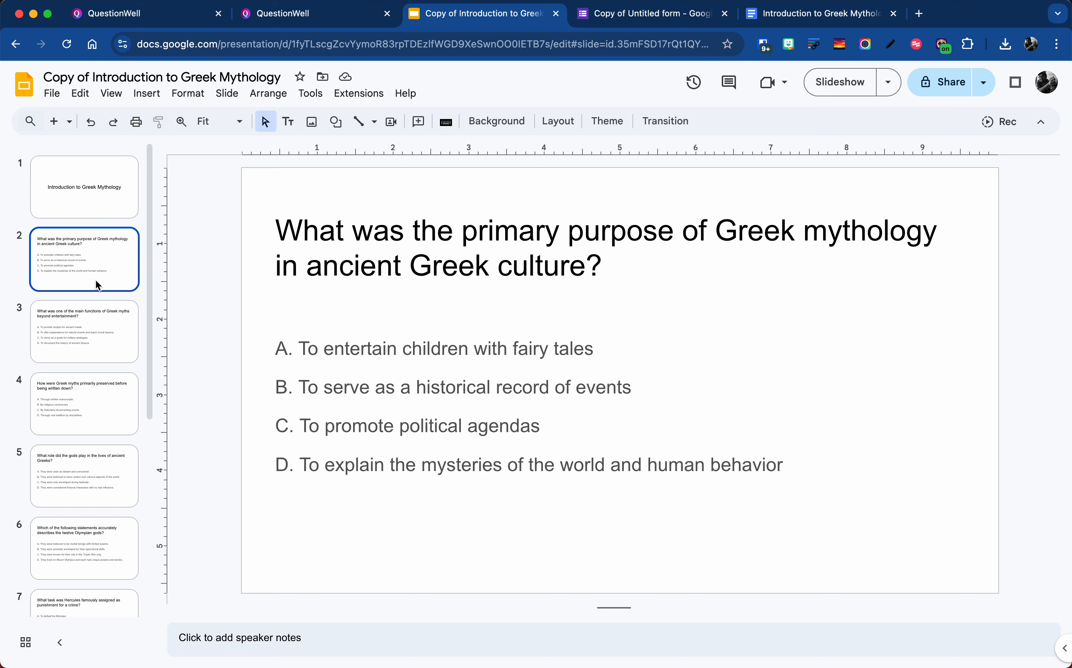
pyautogui.moveTo(342, 110)
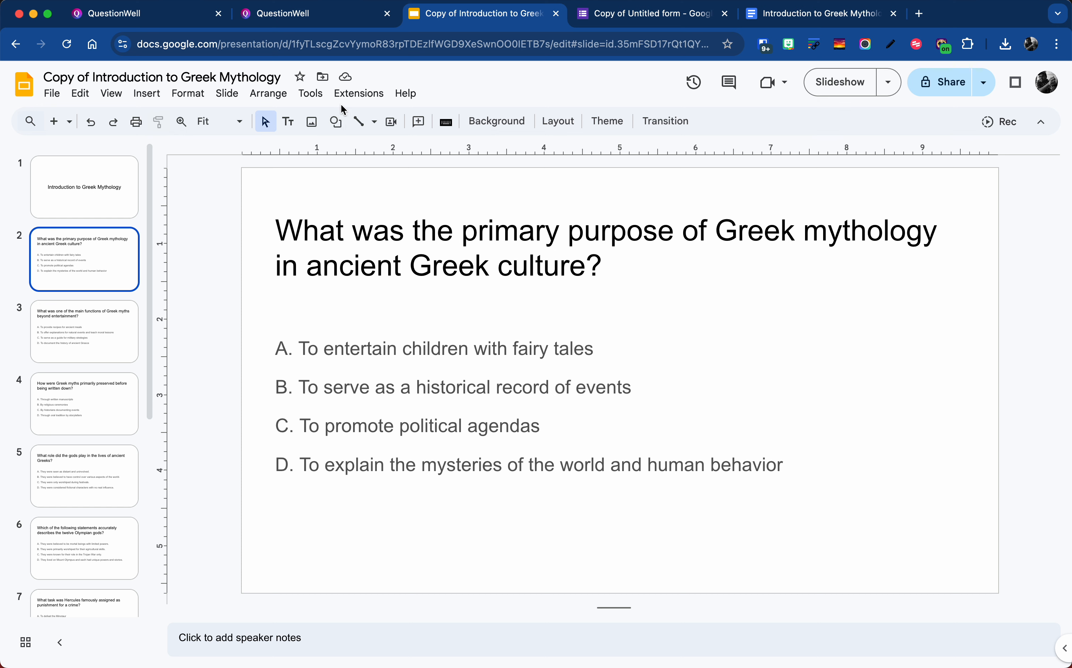
pyautogui.click(359, 93)
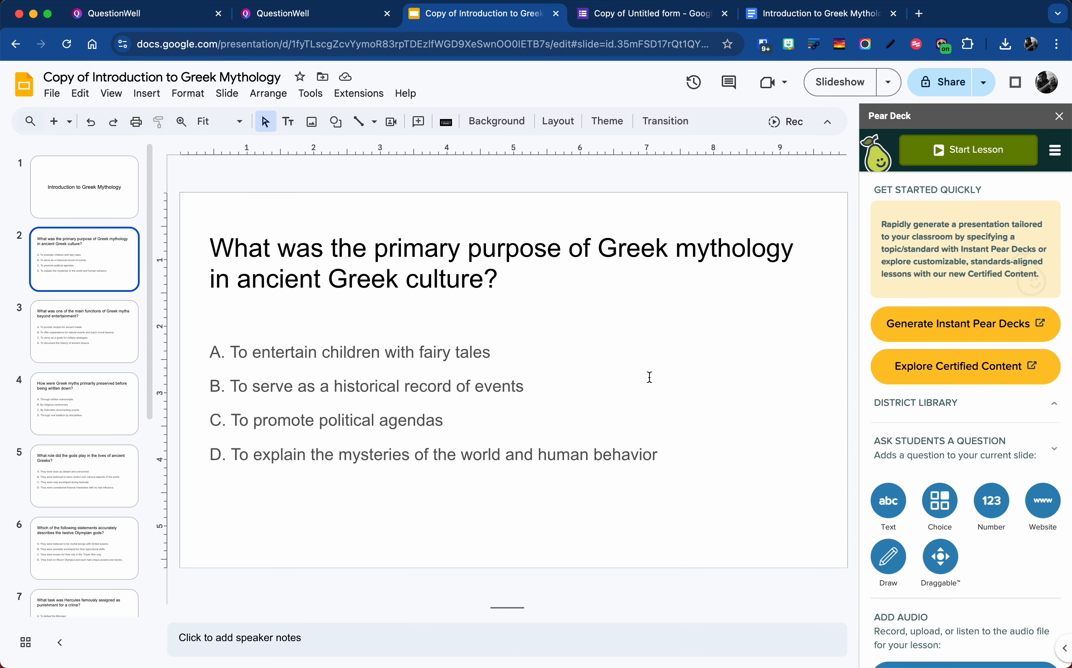
pyautogui.moveTo(270, 199)
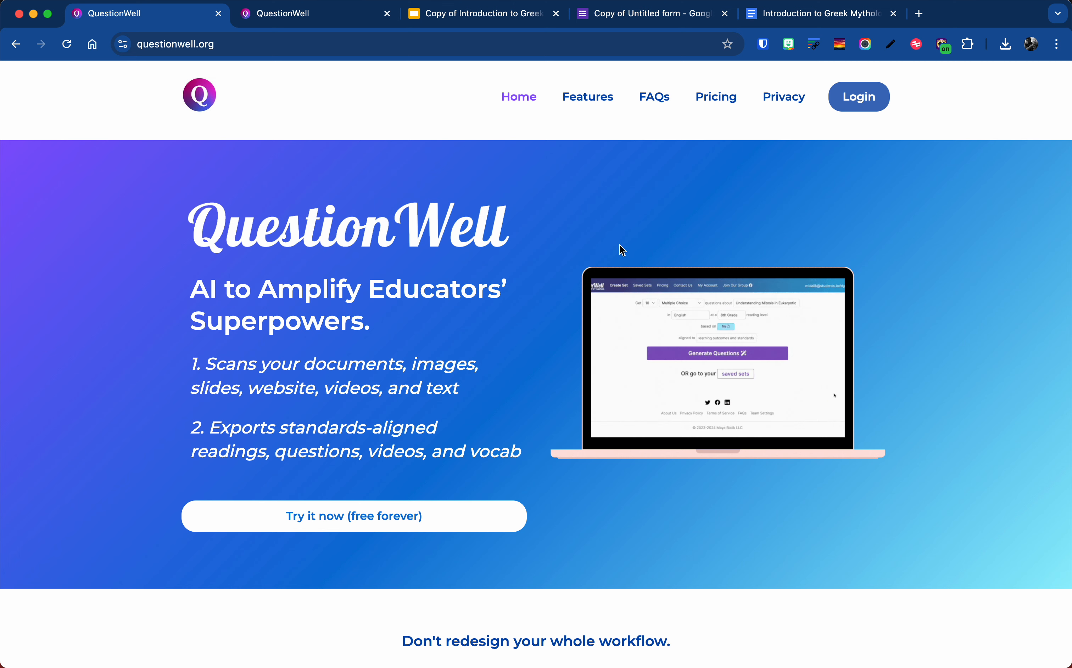
pyautogui.moveTo(700, 66)
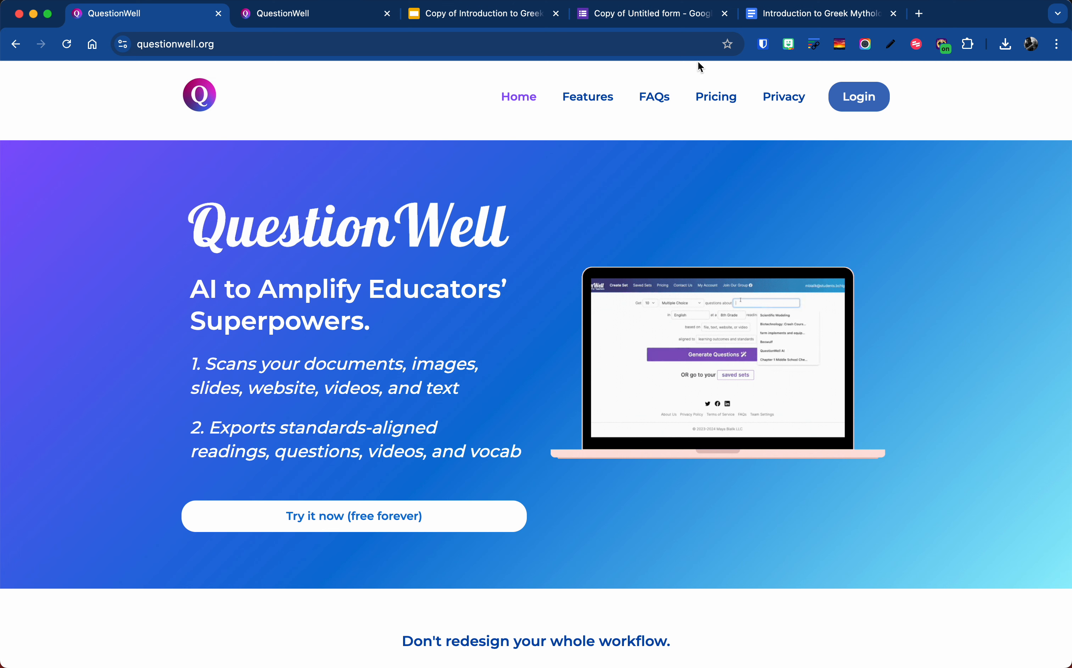